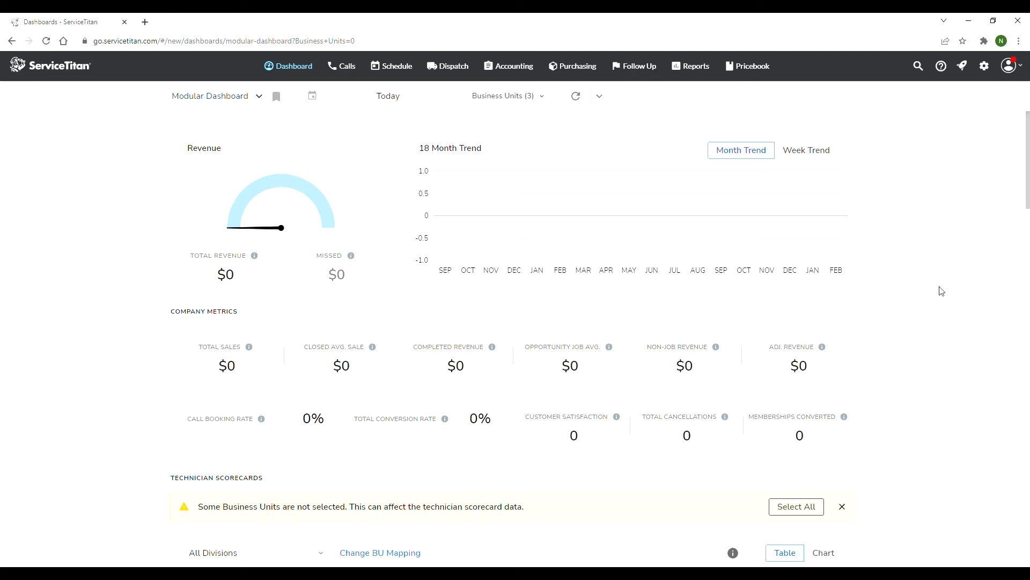
mouse_move(902, 263)
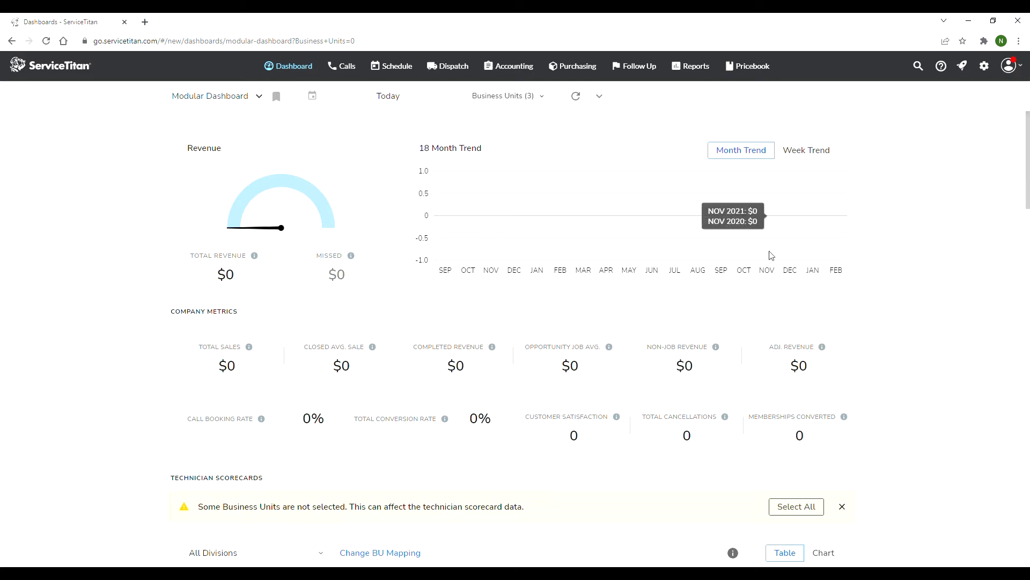
Go to Calls and bring up the manual job booking form for a new customer
scroll("down", 3)
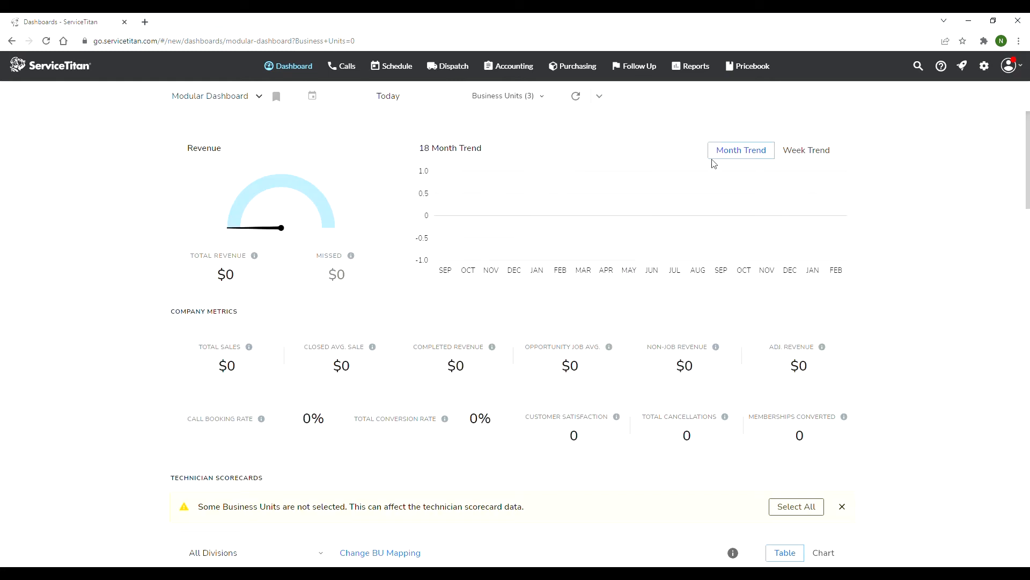
mouse_move(391, 65)
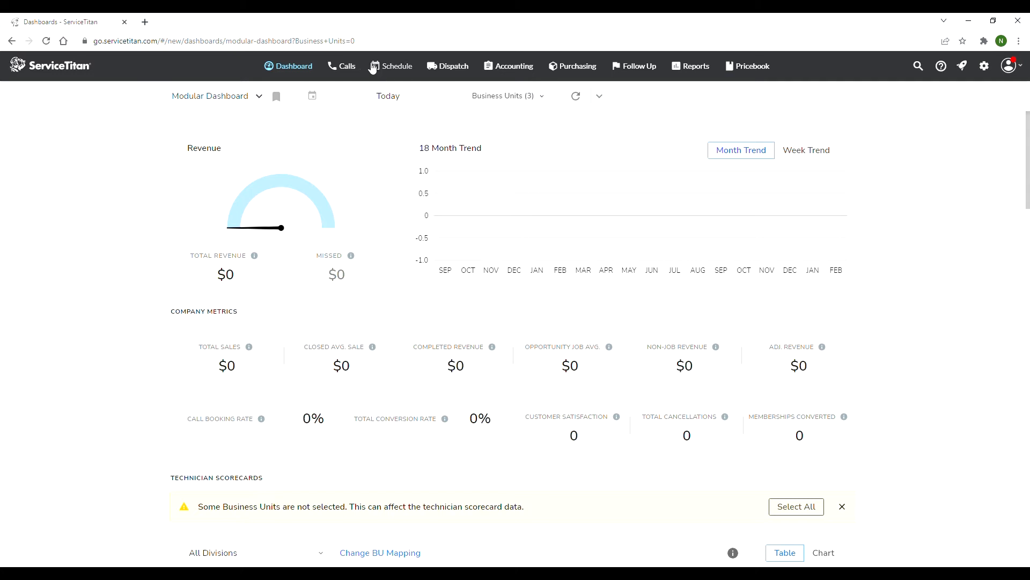
left_click(342, 66)
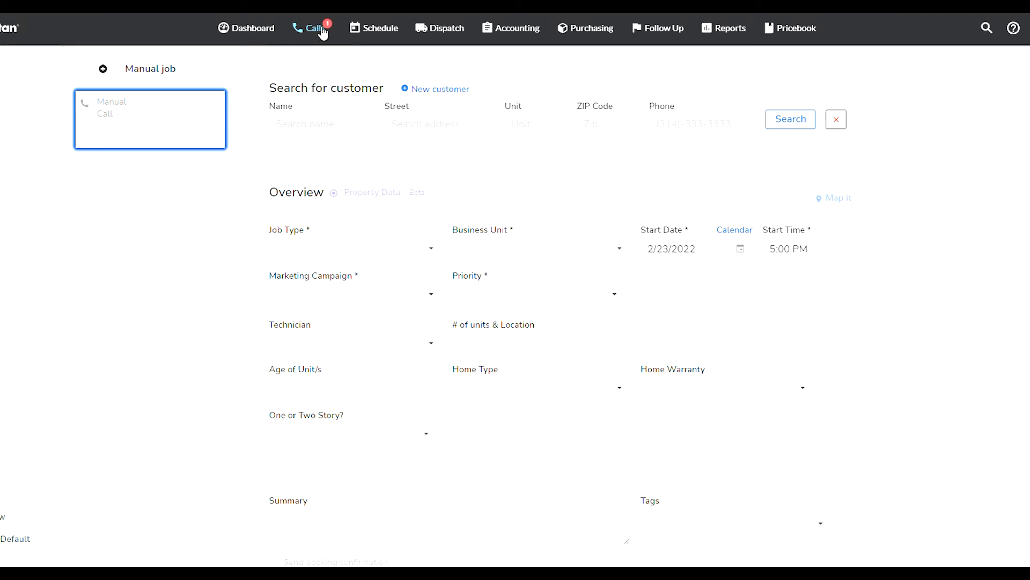
mouse_move(922, 123)
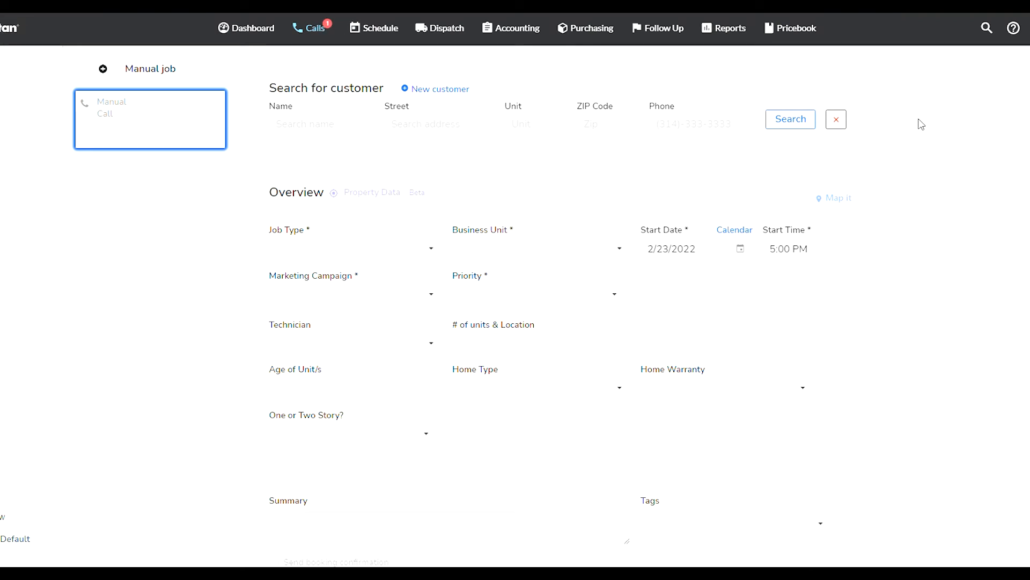
mouse_move(313, 27)
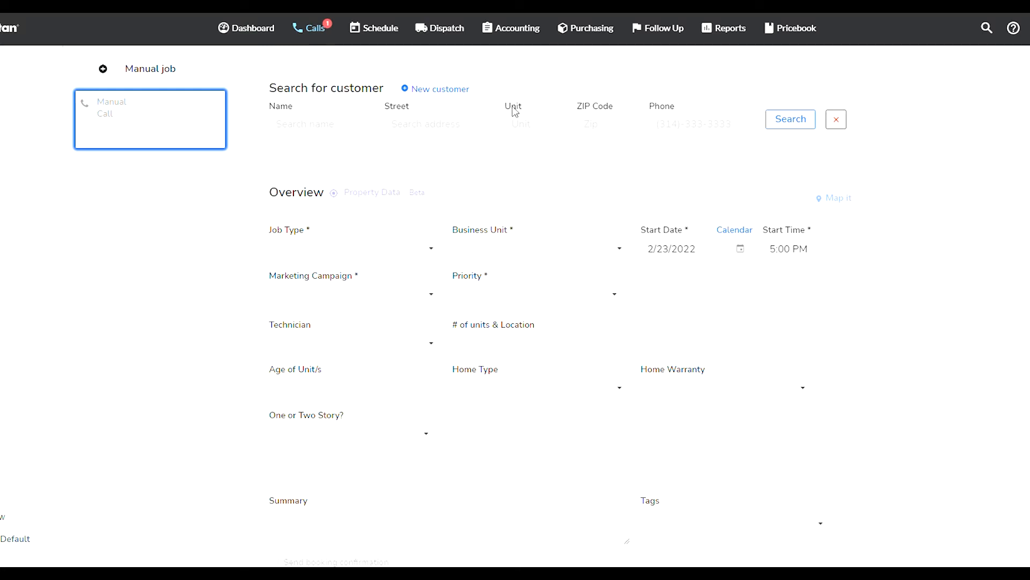
mouse_move(436, 95)
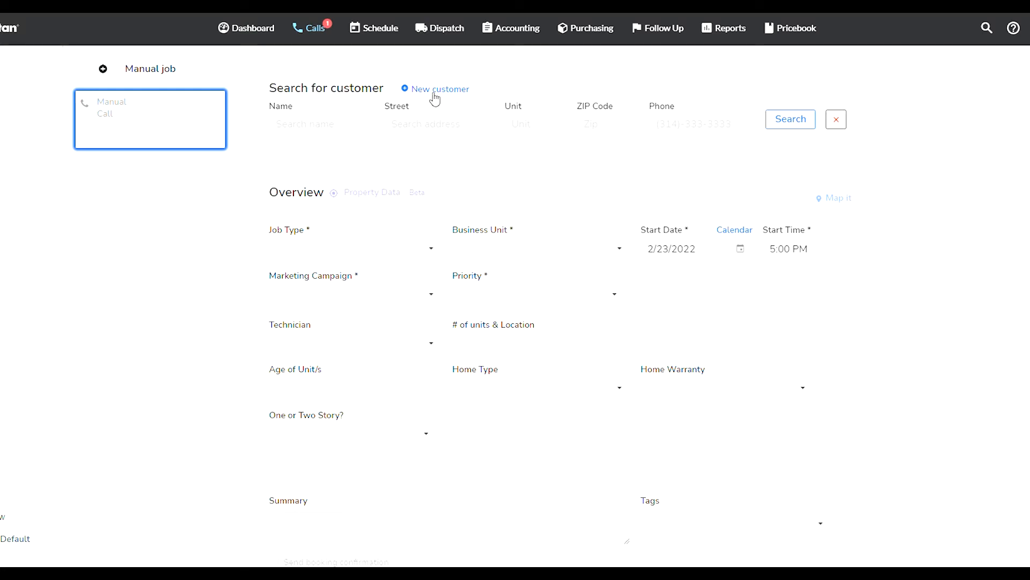
mouse_move(401, 99)
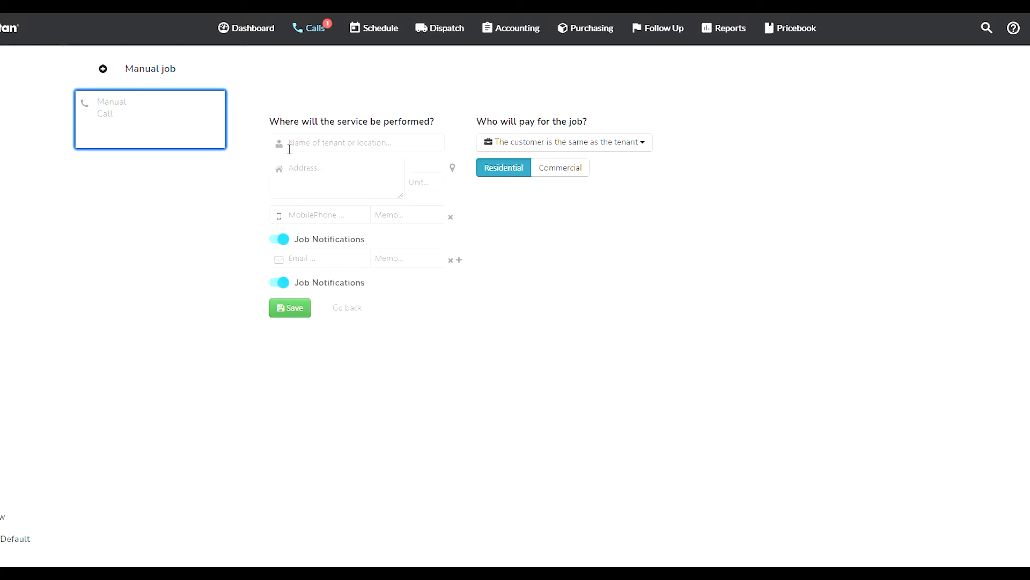
Add Phone, Mobile Phone and Email contact rows to the new customer, then save
left_click(357, 143)
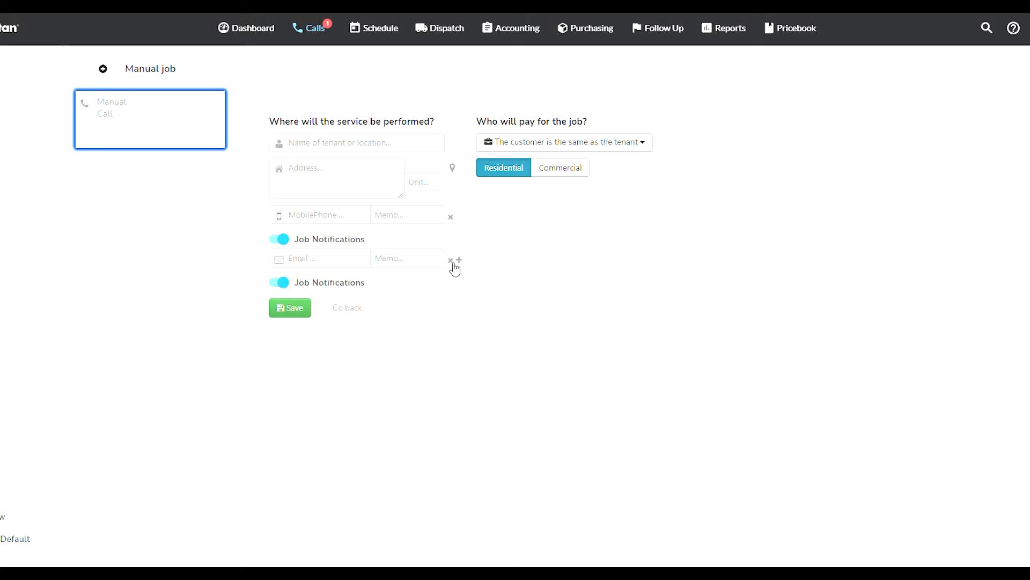
left_click(459, 260)
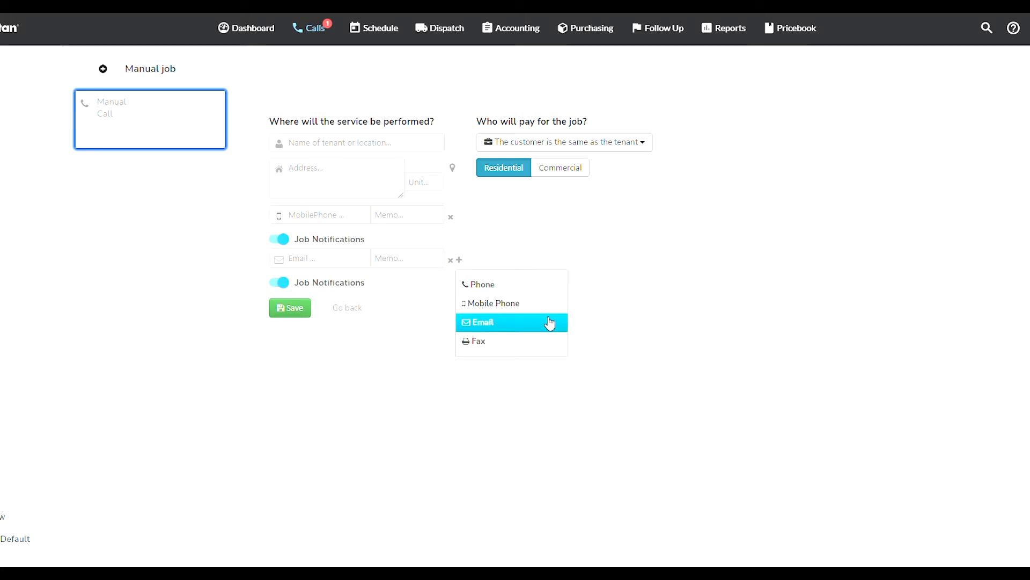
mouse_move(526, 303)
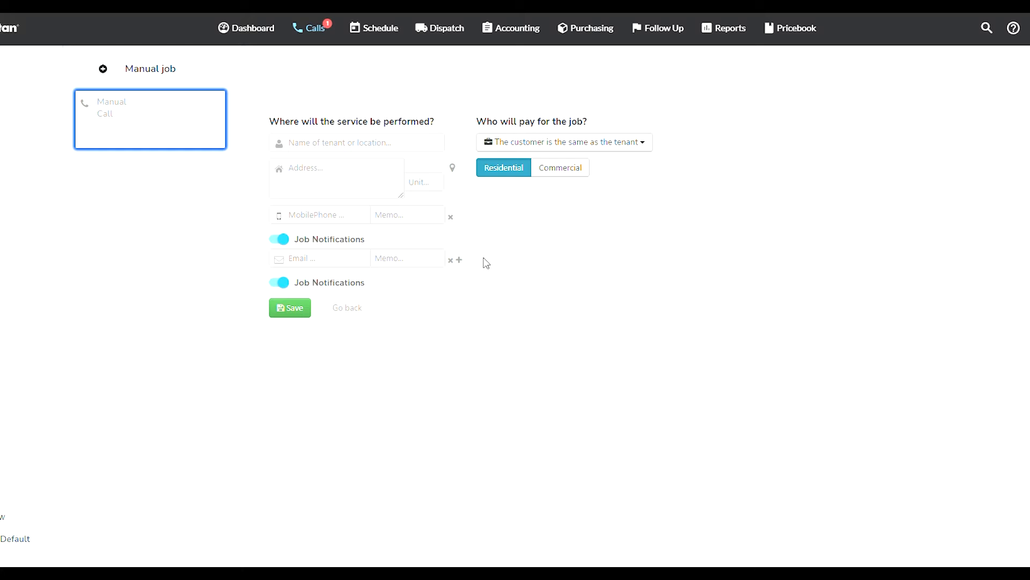
left_click(459, 260)
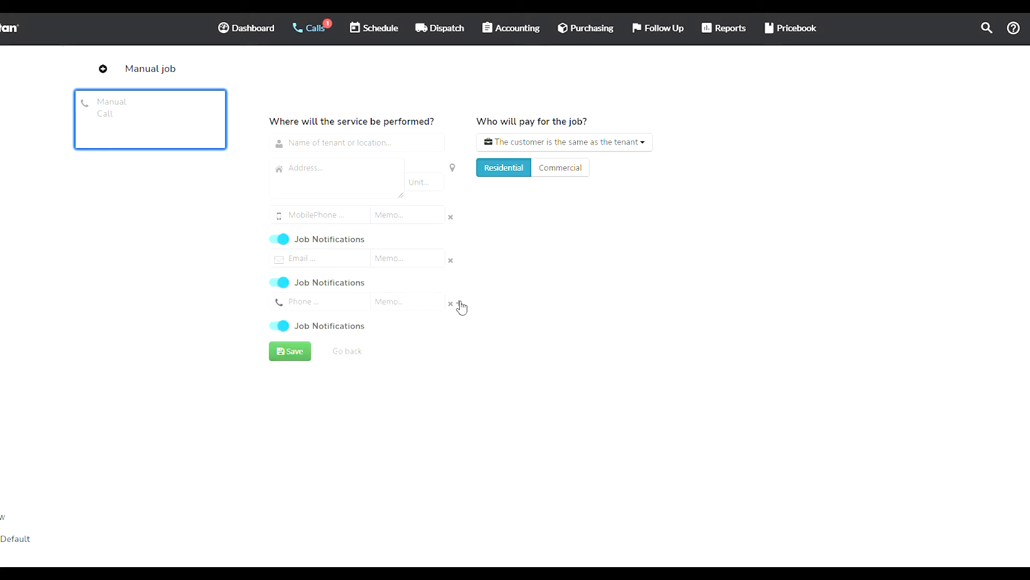
left_click(460, 306)
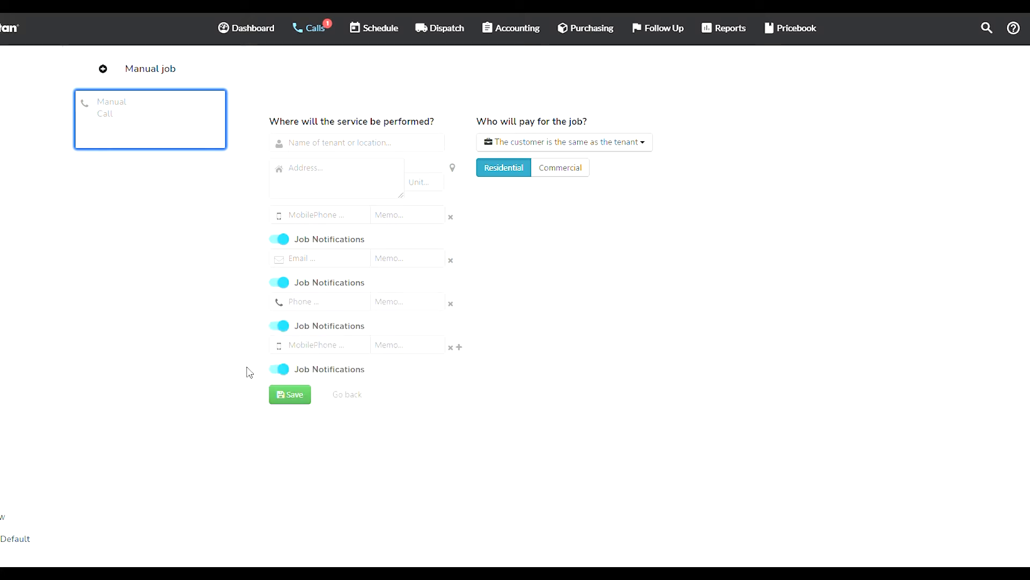
left_click(459, 347)
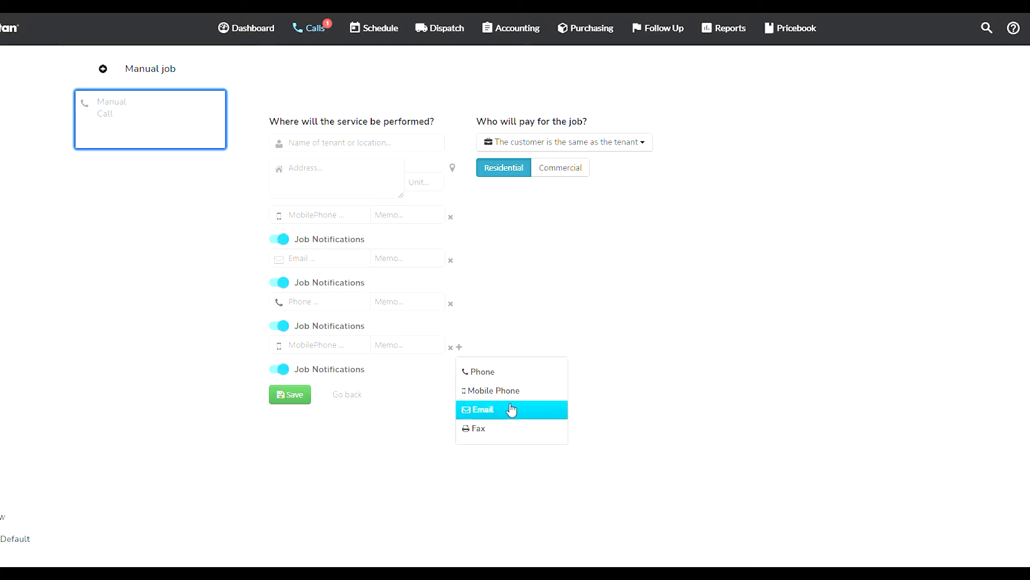
left_click(483, 409)
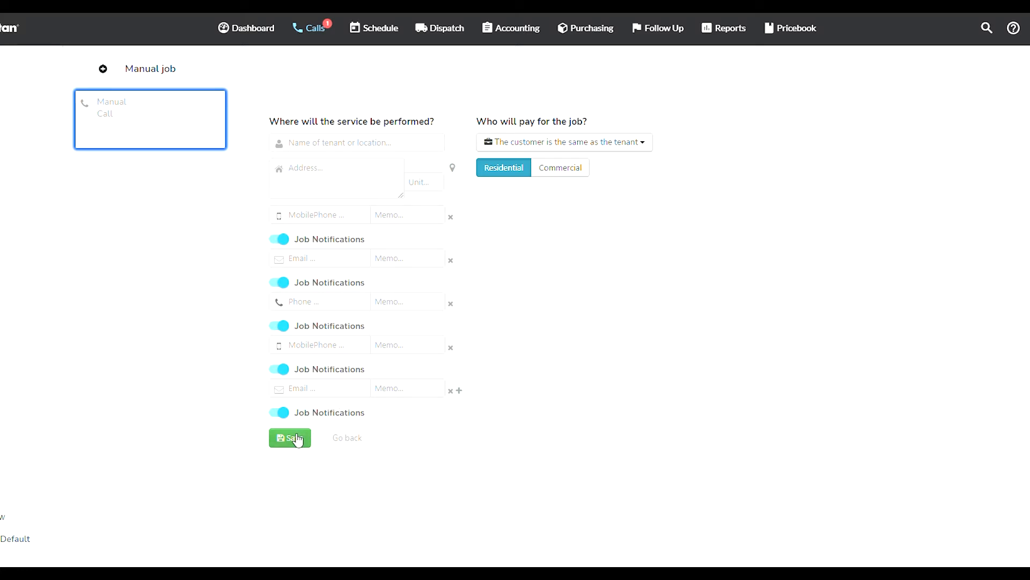
left_click(290, 438)
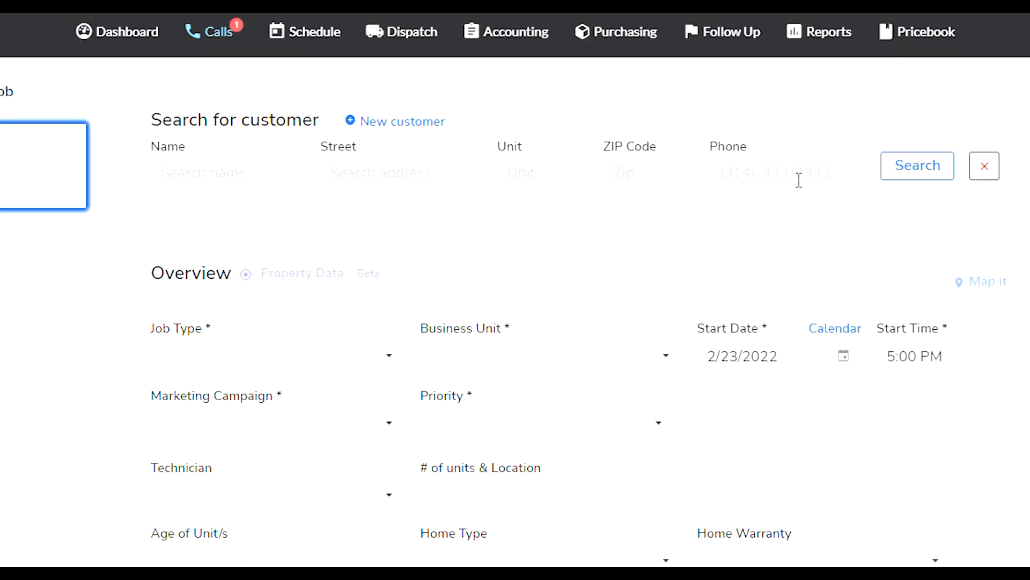
left_click(228, 172)
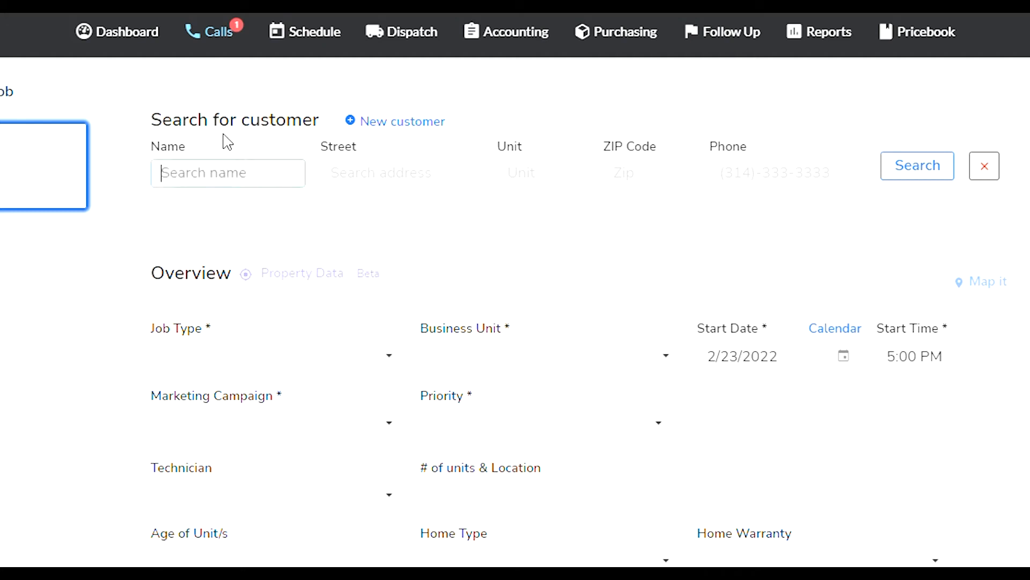
mouse_move(531, 154)
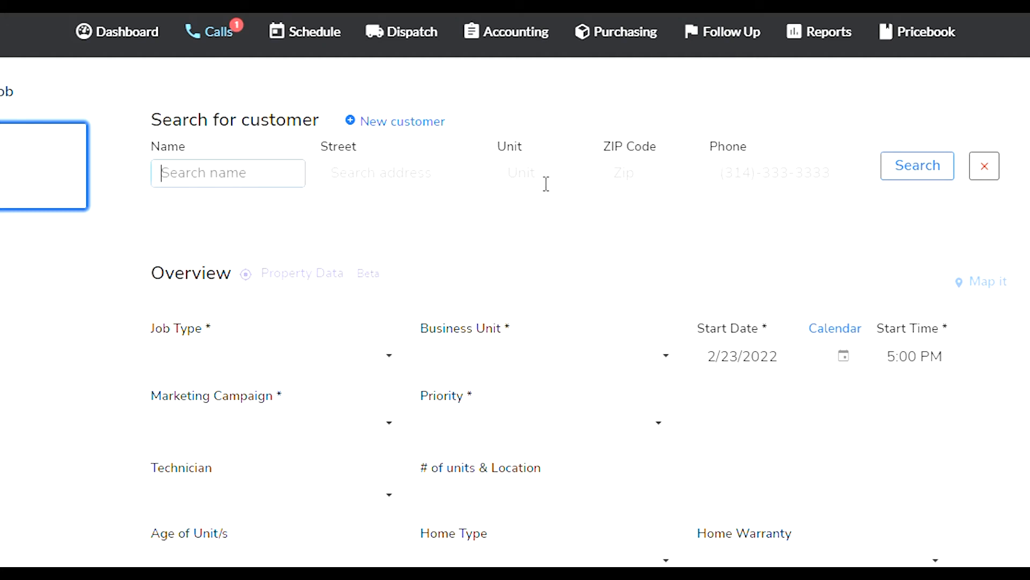
left_click(543, 172)
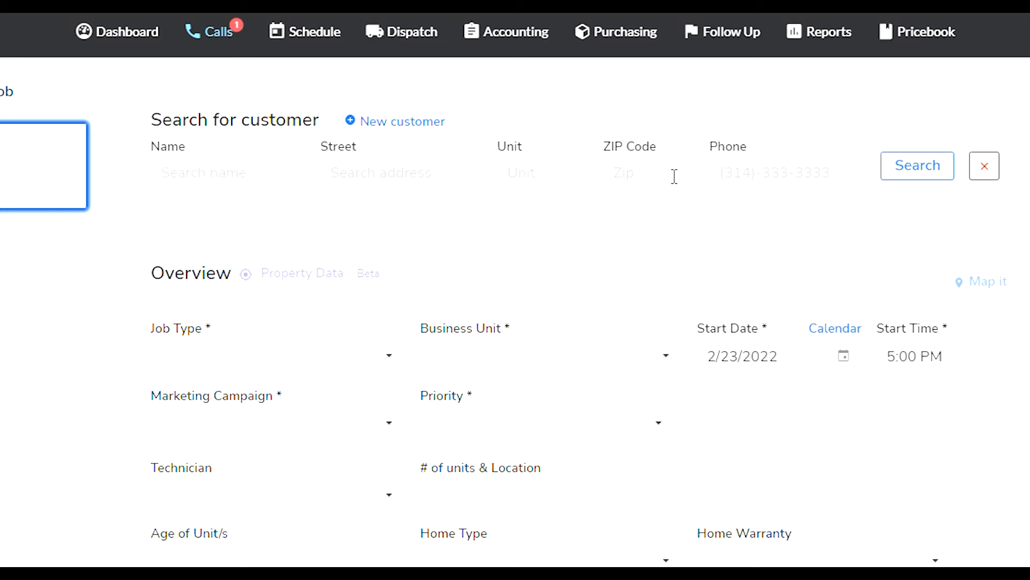
left_click(649, 173)
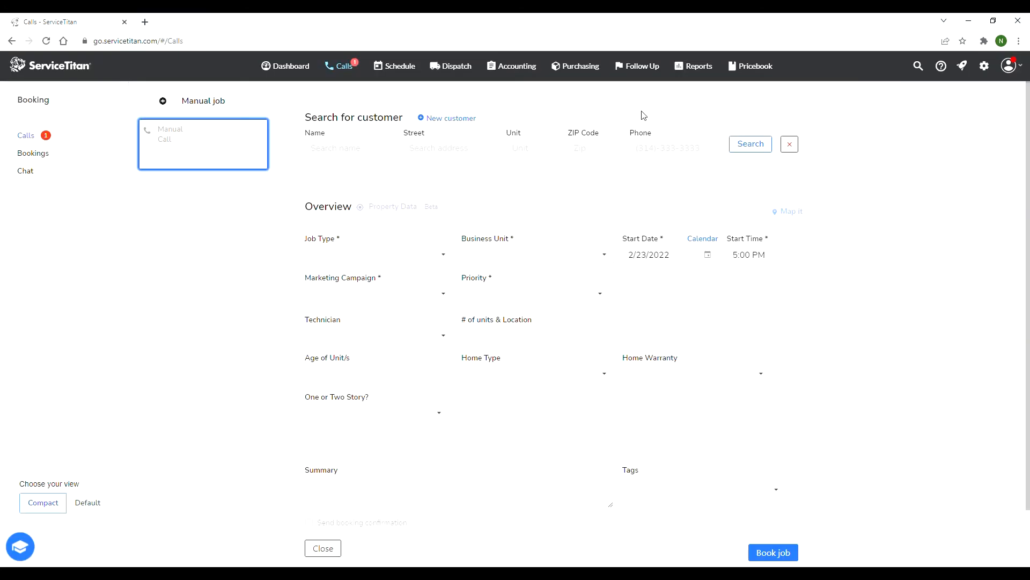
mouse_move(630, 117)
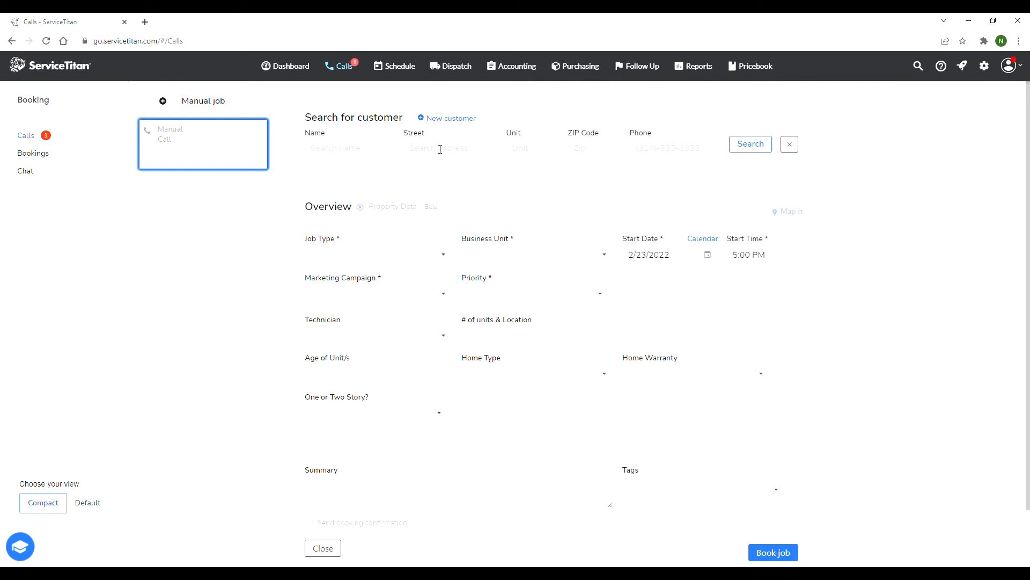
mouse_move(526, 108)
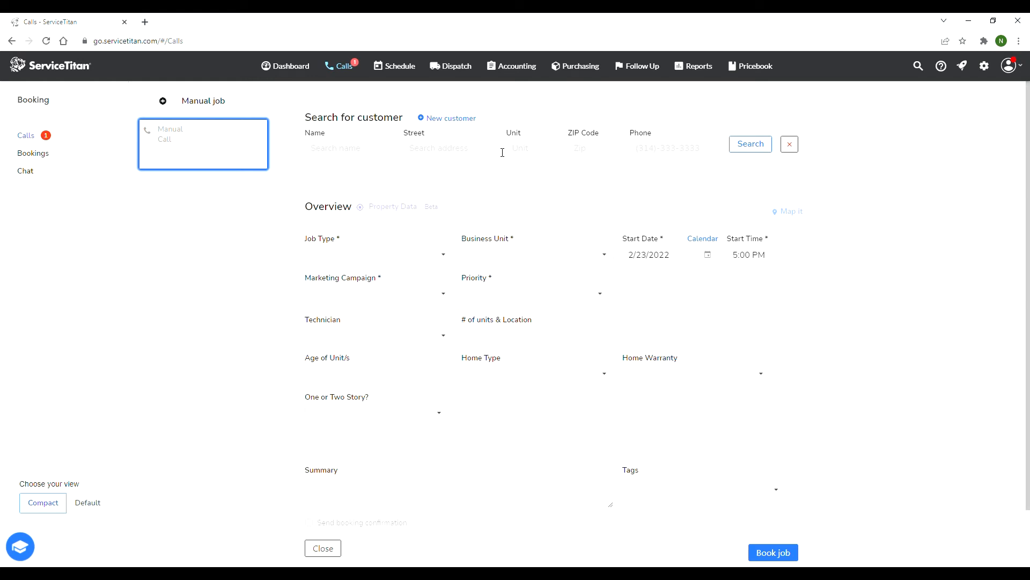
mouse_move(645, 165)
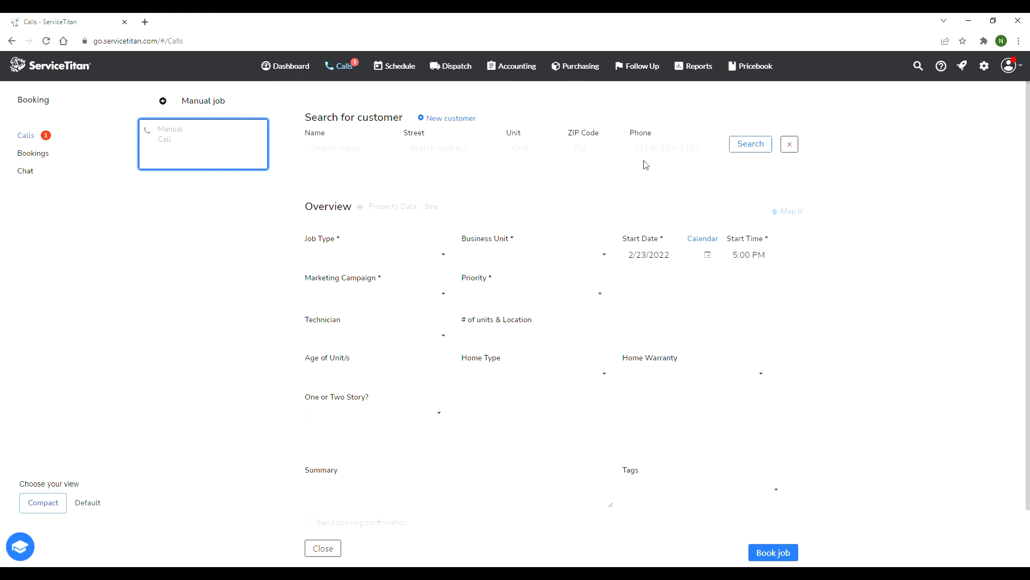
mouse_move(644, 143)
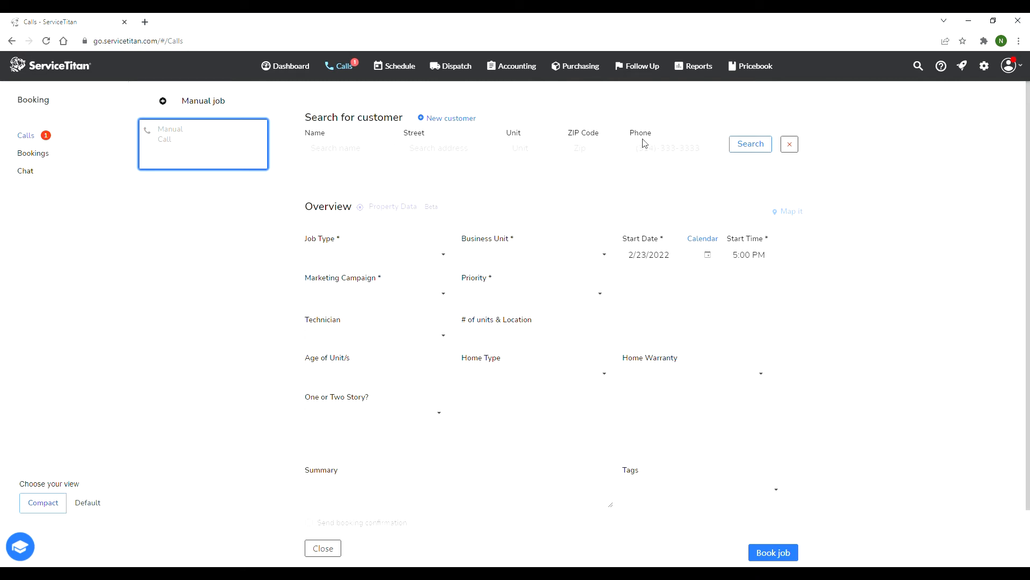
left_click(673, 148)
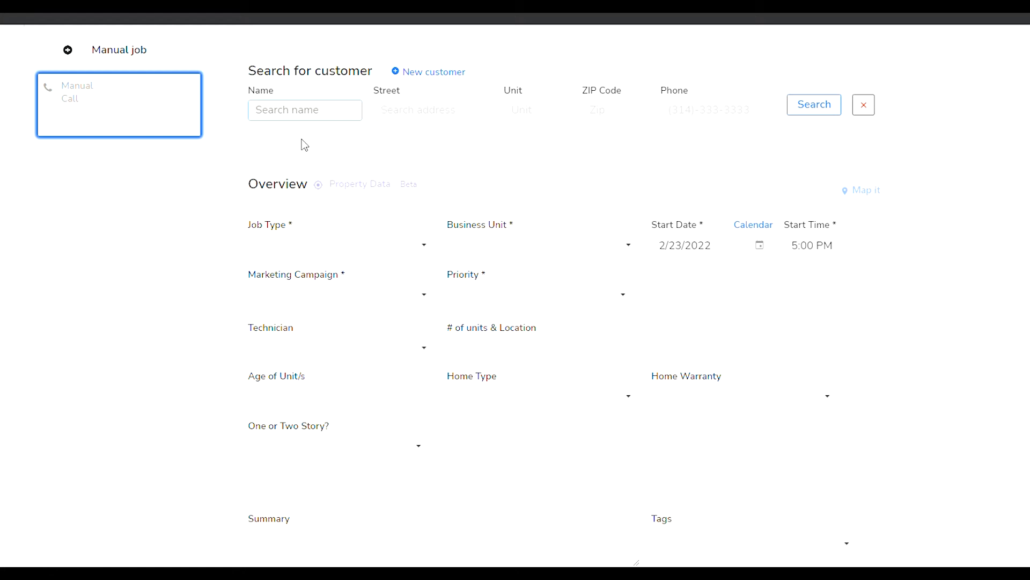
Try searching customers by name and street address, then start a new customer instead
left_click(304, 109)
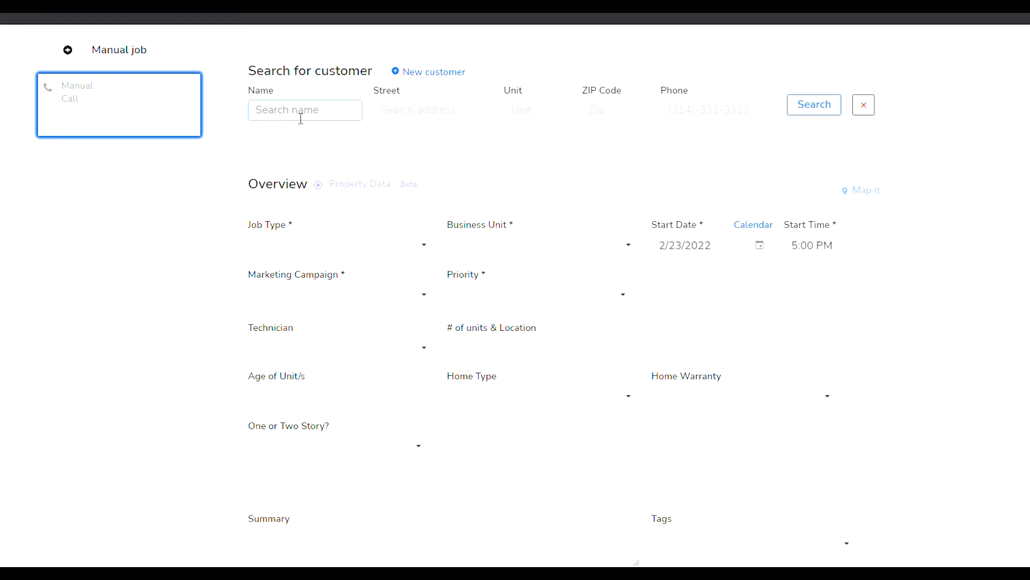
left_click(433, 109)
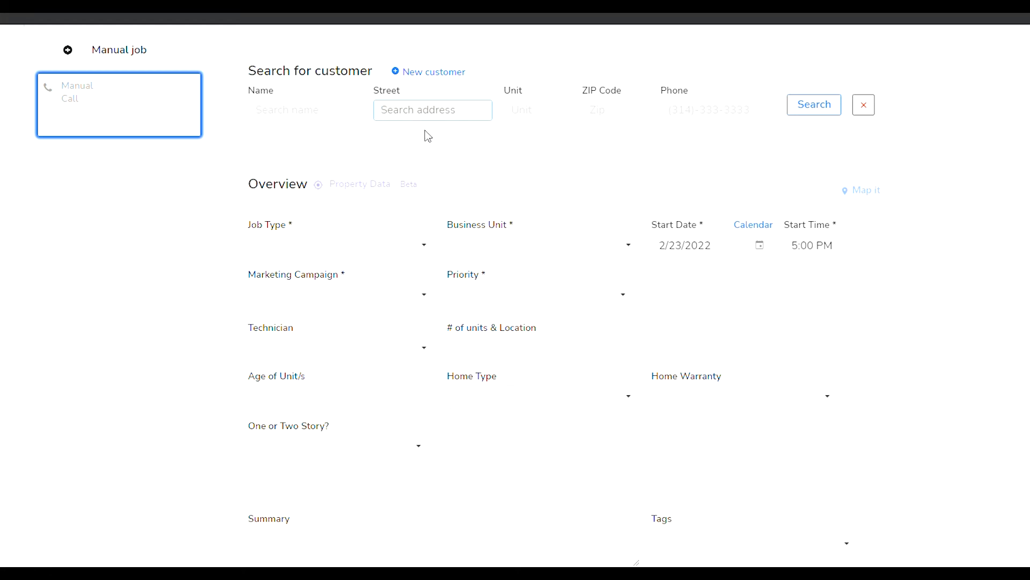
mouse_move(501, 129)
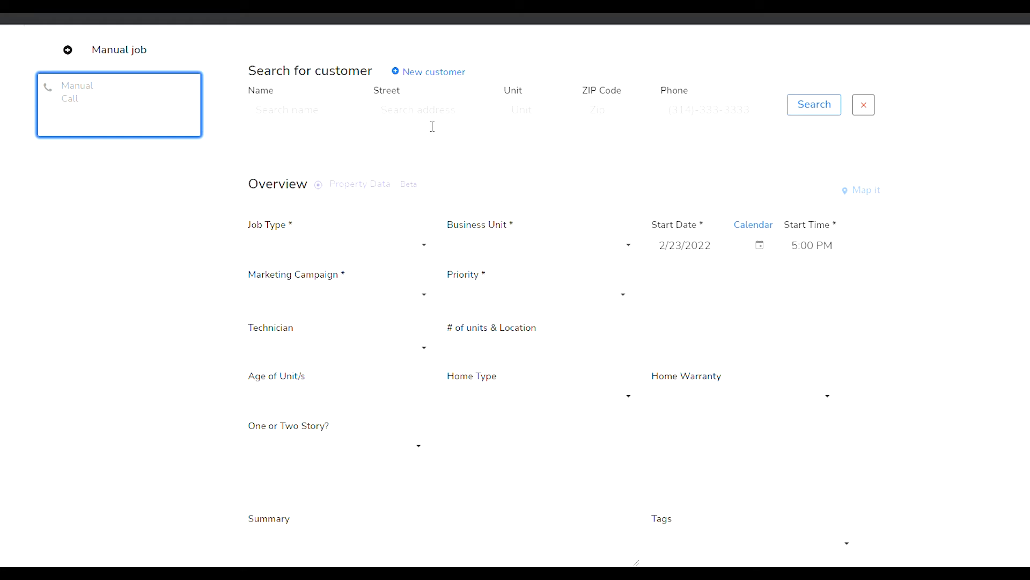
left_click(304, 110)
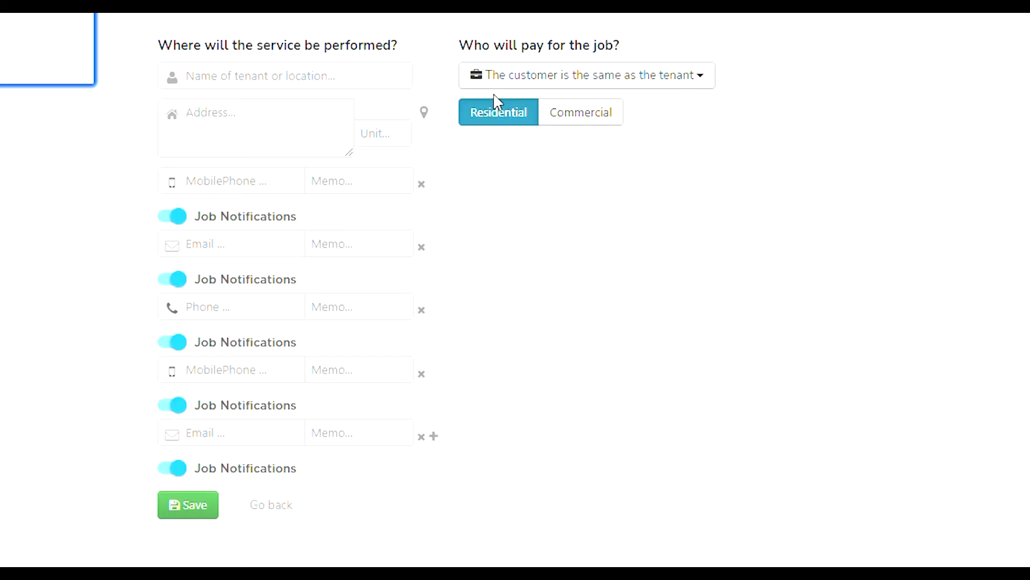
left_click(421, 436)
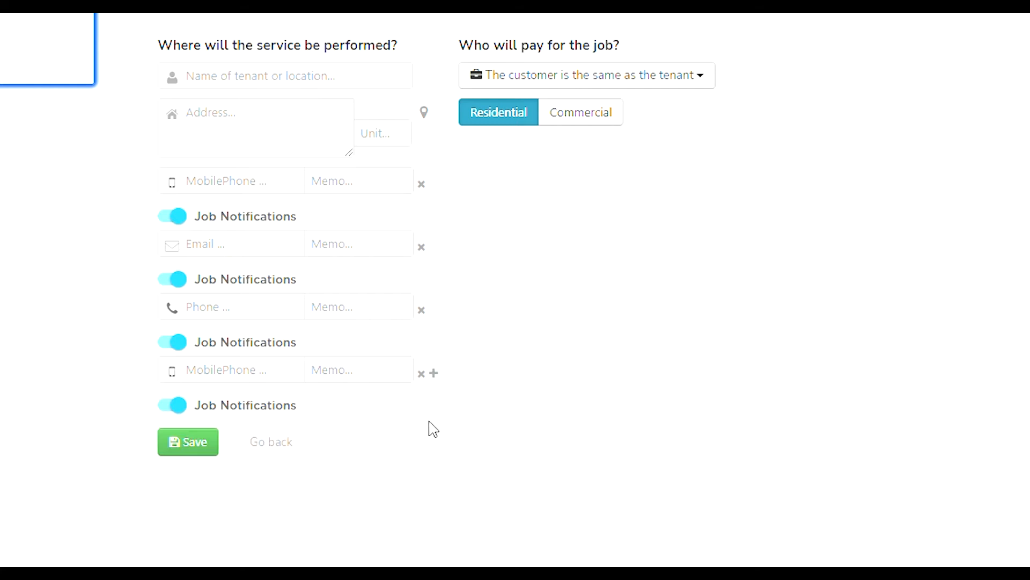
type("4985 W Tropicana Ave")
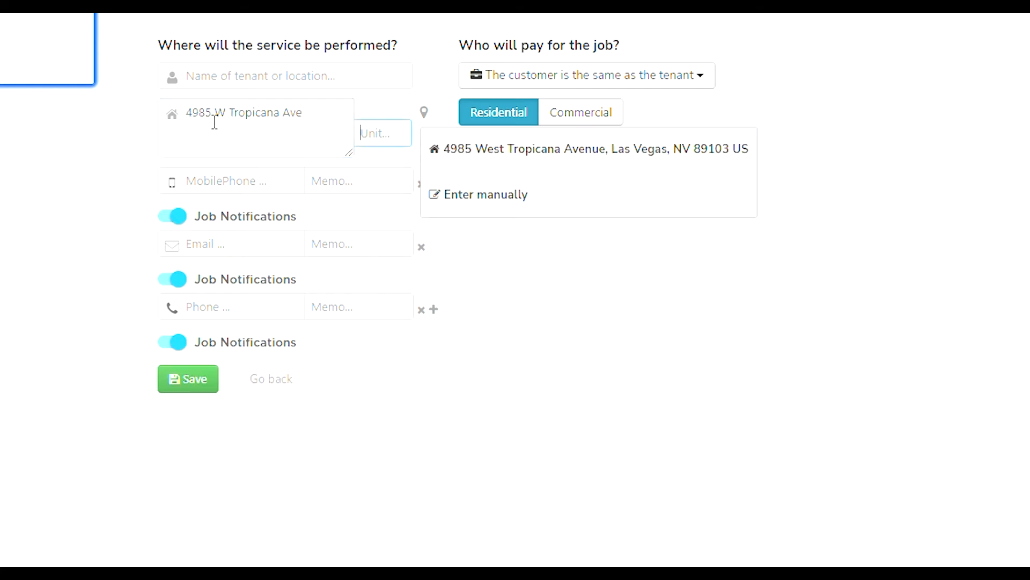
mouse_move(493, 148)
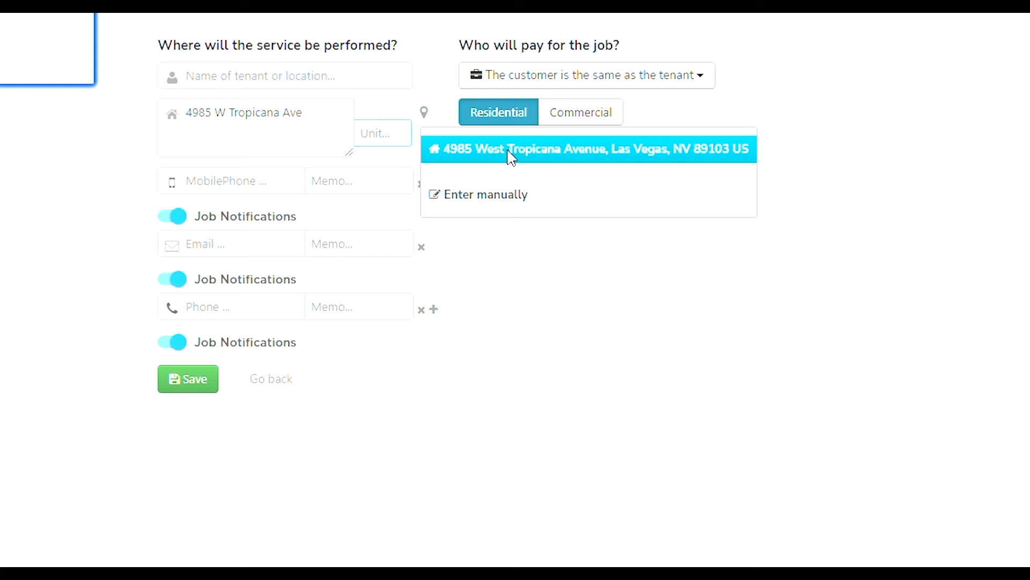
left_click(589, 149)
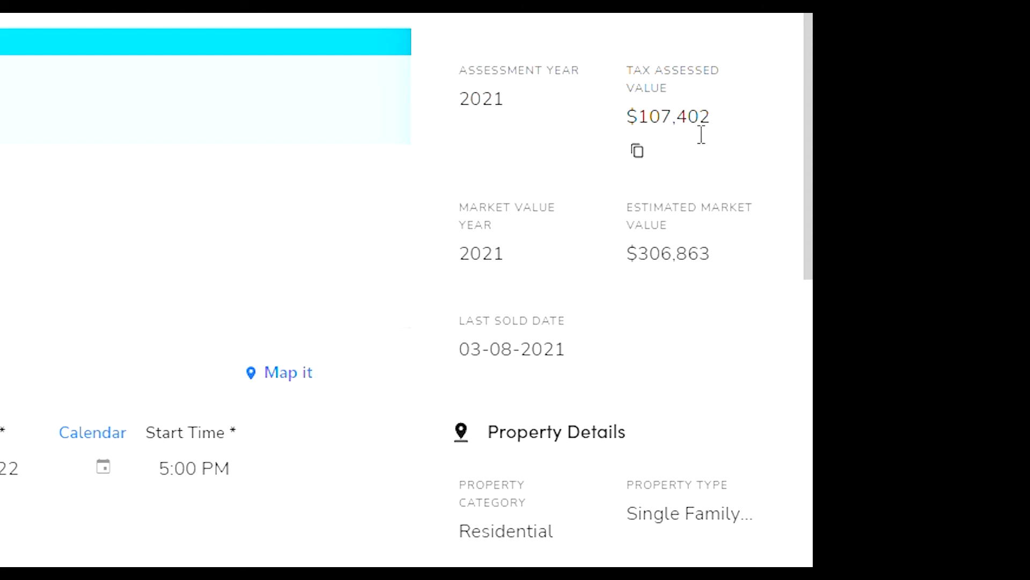
mouse_move(729, 175)
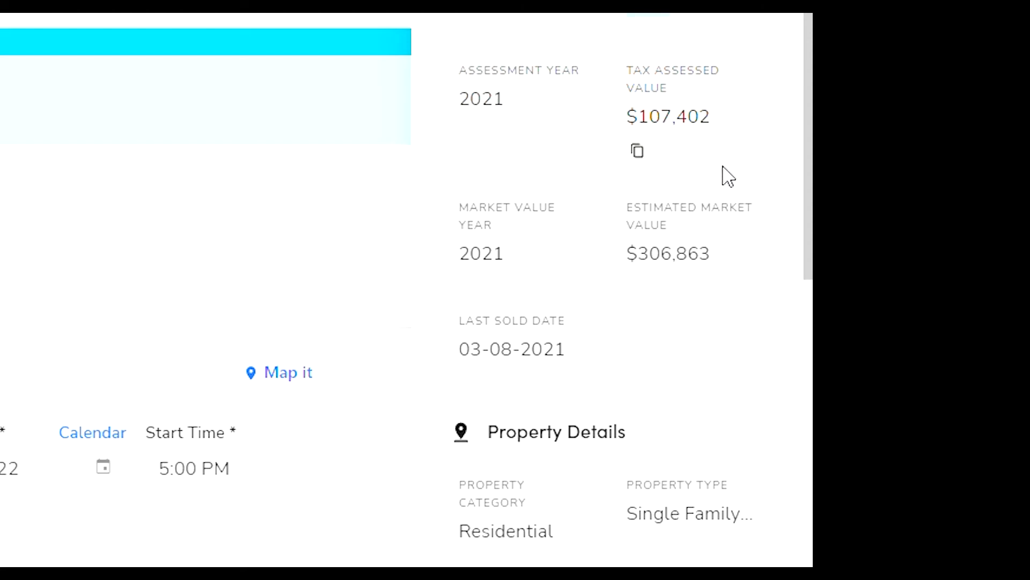
Scroll through the property's tax, building area, lot size, garage and interior details
scroll("down", 3)
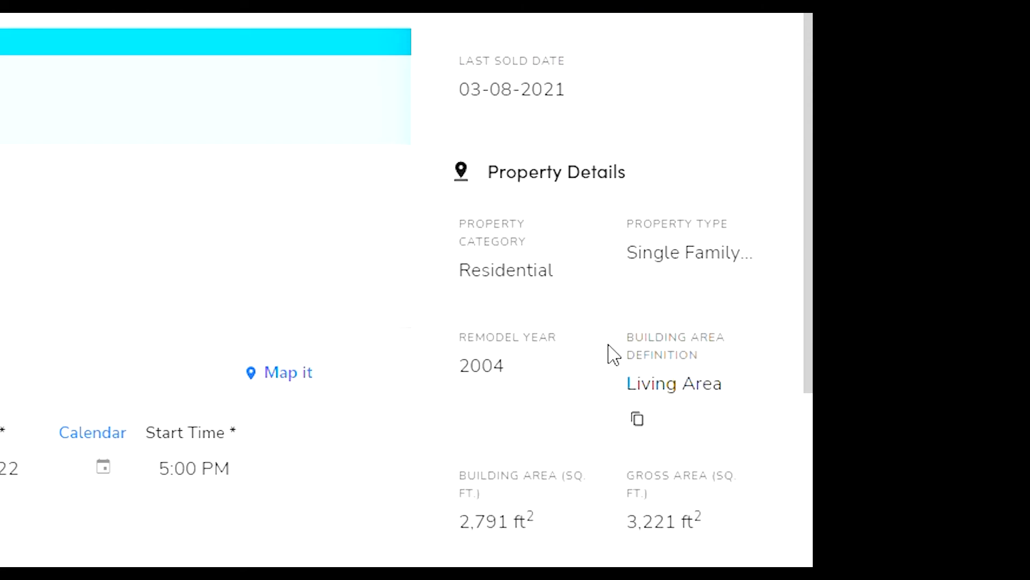
scroll("down", 3)
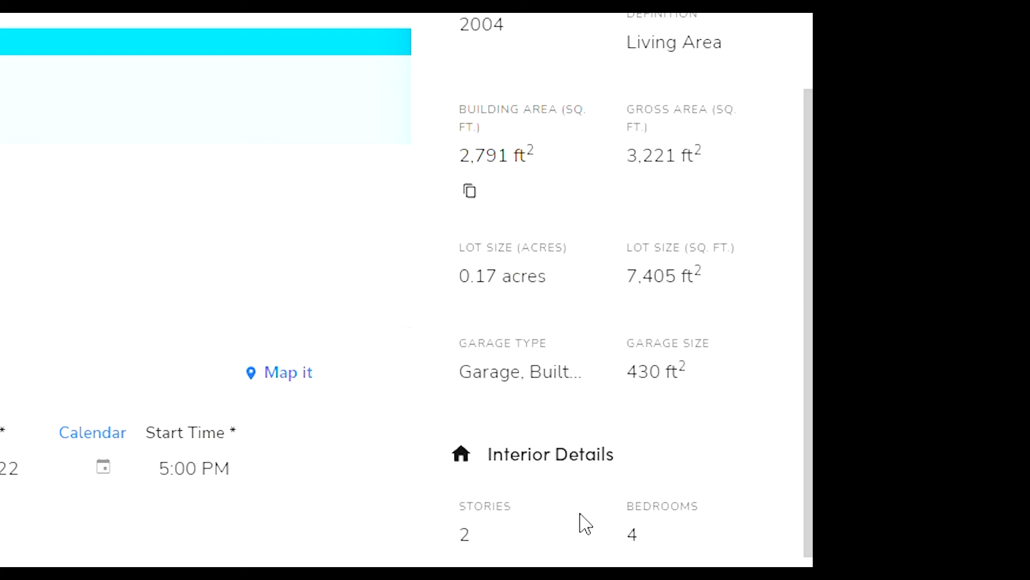
scroll("down", 3)
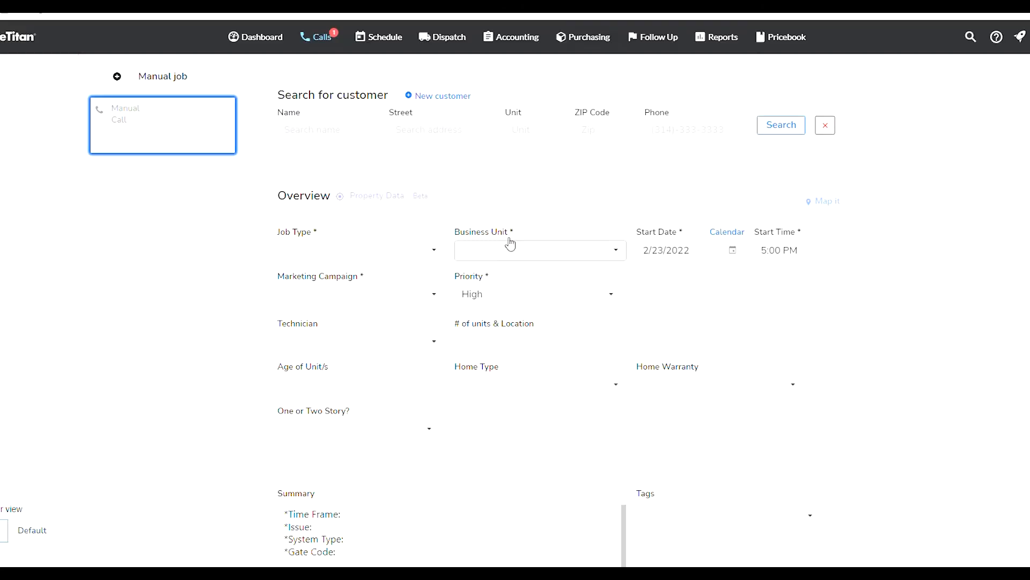
Switch to Schedule to view the May 1–7, 2022 week calendar
scroll("down", 3)
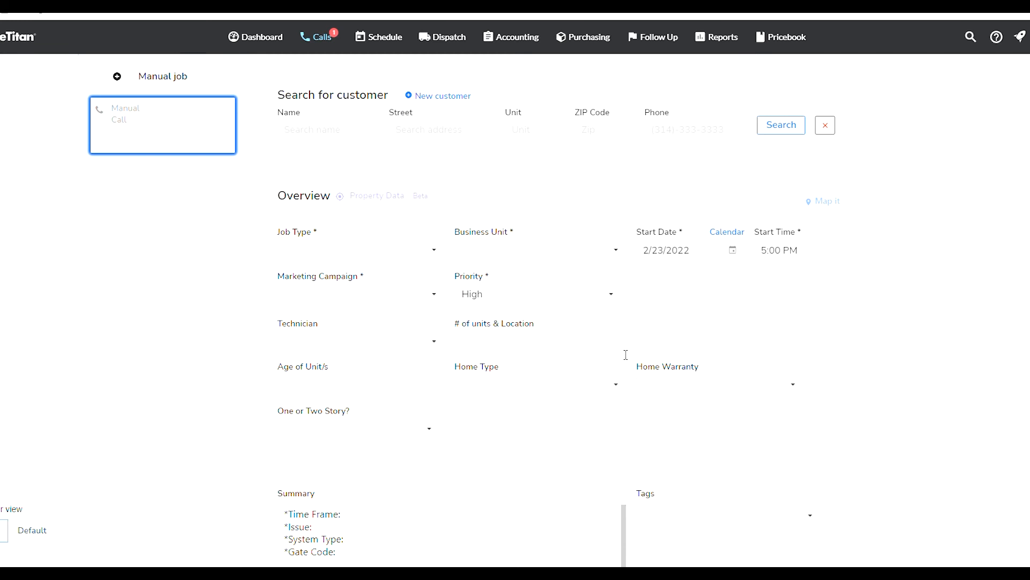
left_click(533, 249)
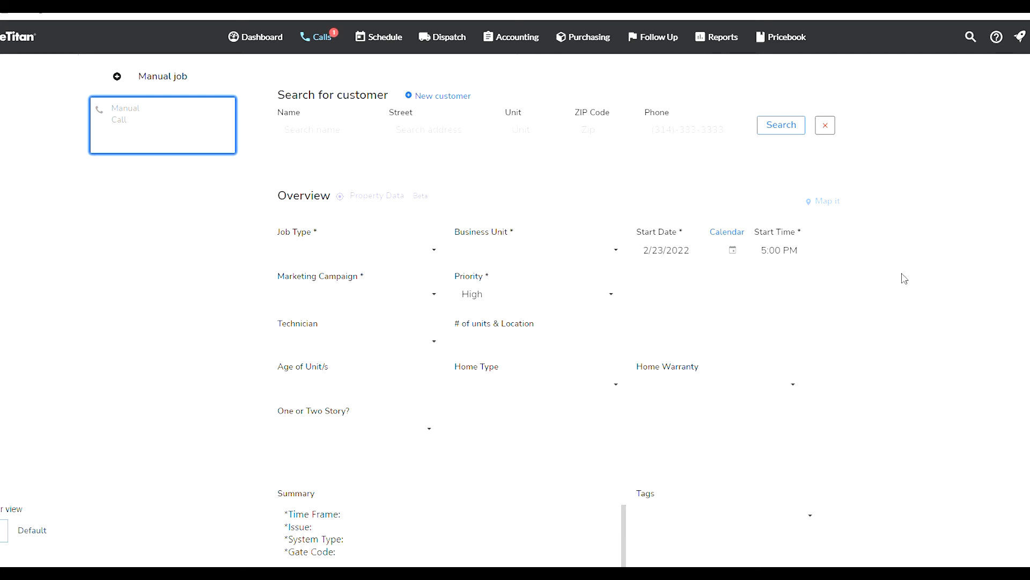
left_click(380, 37)
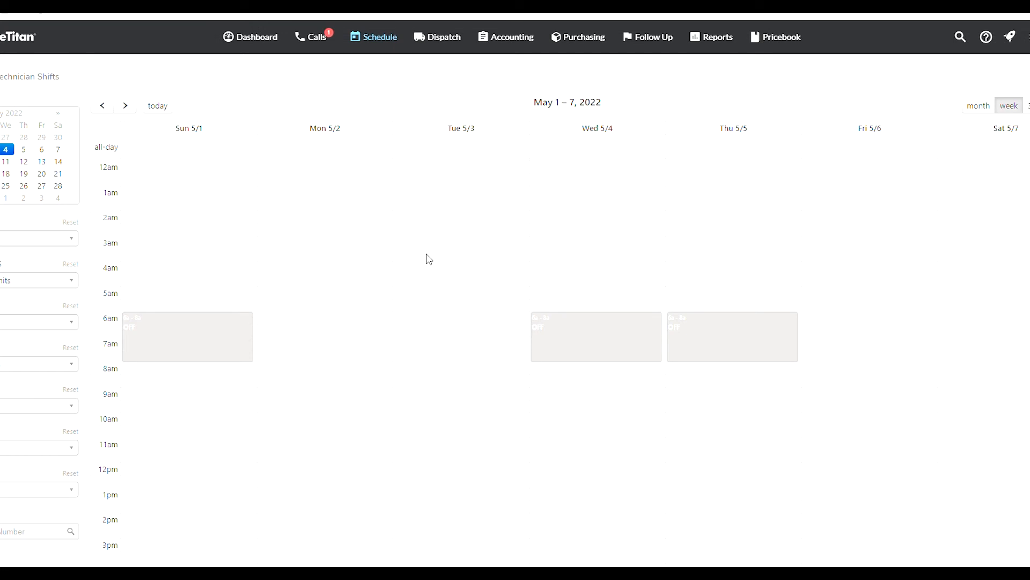
mouse_move(419, 189)
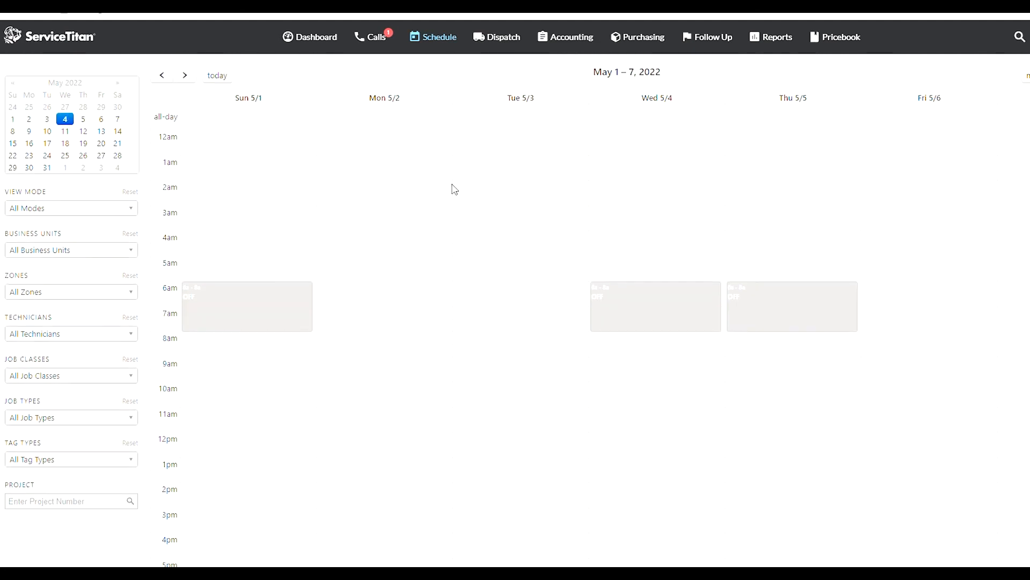
Close the View Mode filter and show the May 2022 month calendar
scroll("down", 3)
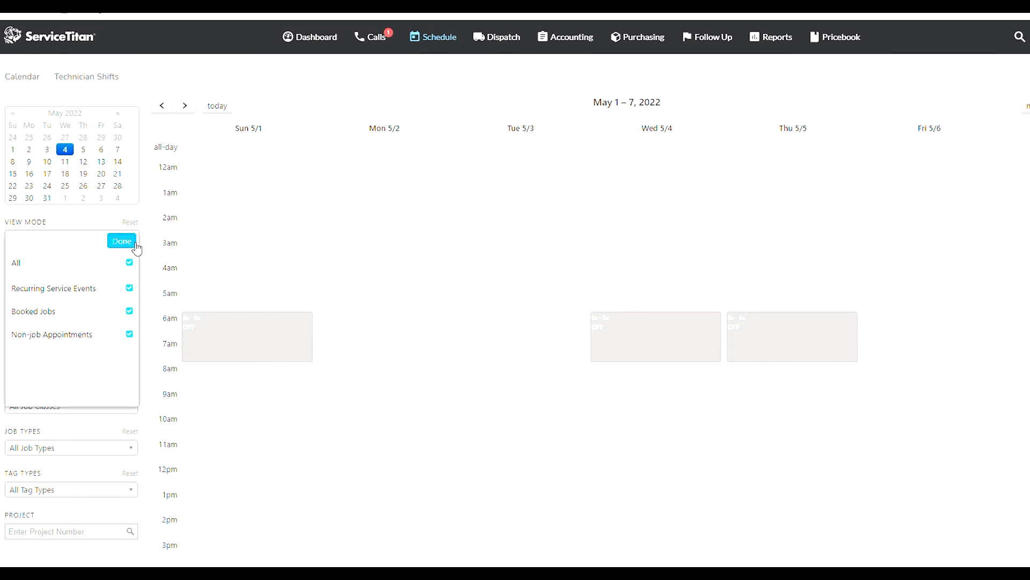
left_click(121, 241)
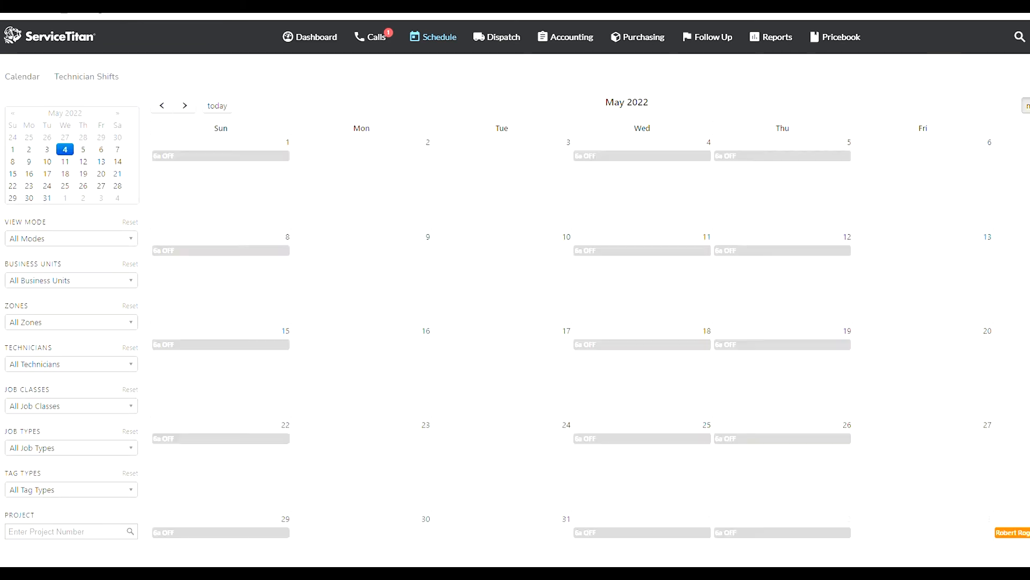
mouse_move(516, 237)
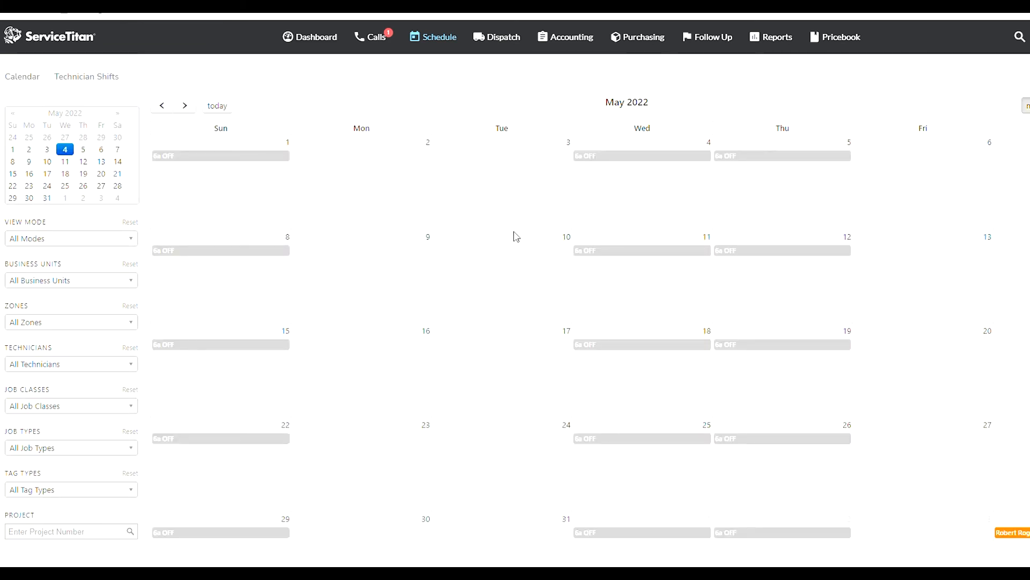
Show the Dispatch board's technician timeline for Tue, May 17, 2022
left_click(496, 36)
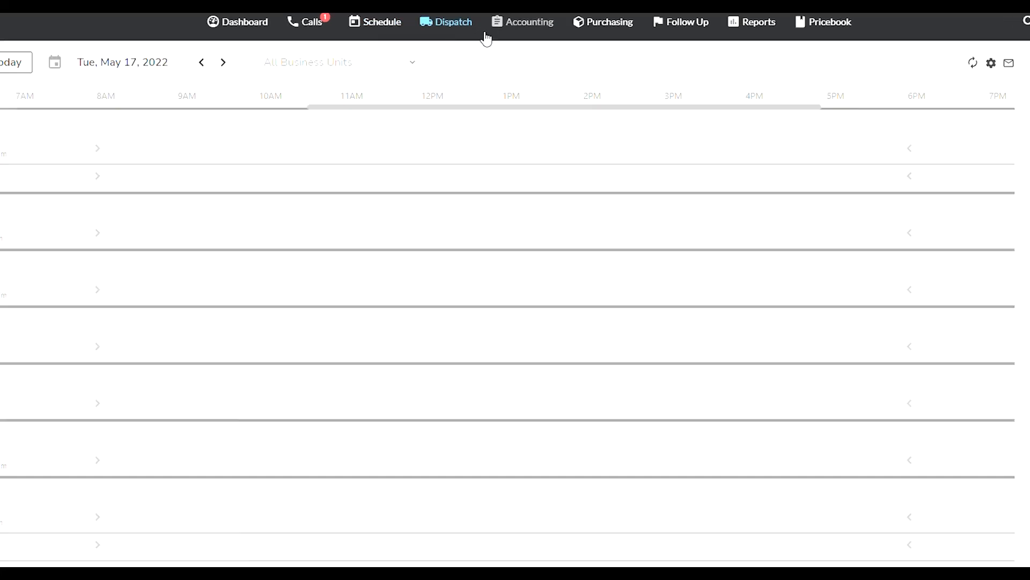
mouse_move(442, 70)
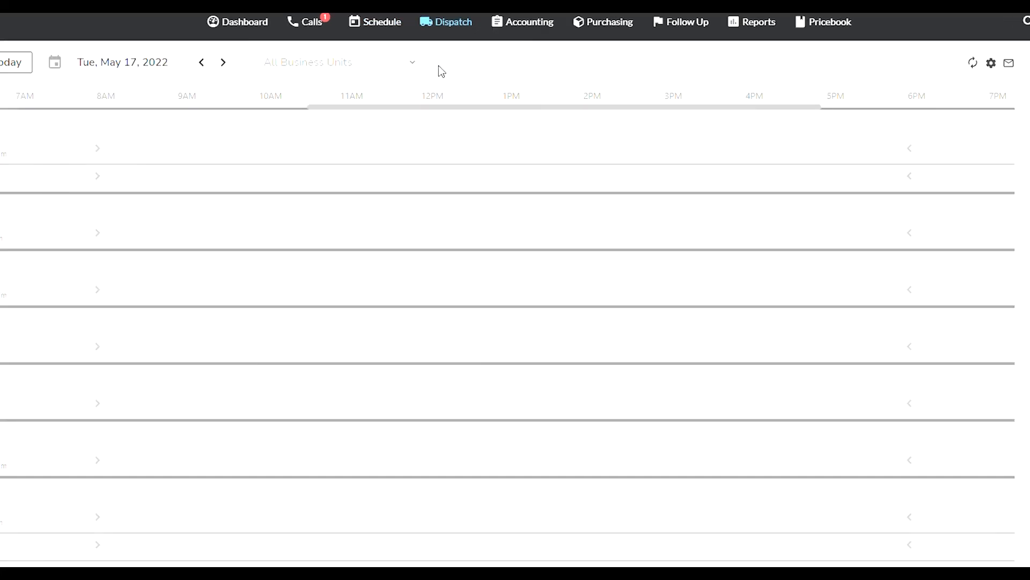
mouse_move(551, 163)
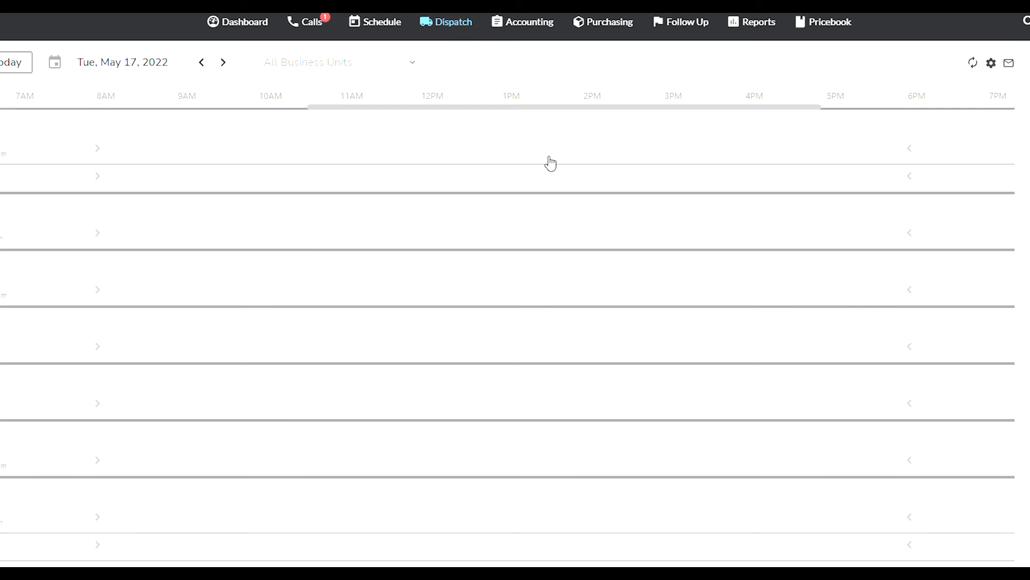
mouse_move(374, 134)
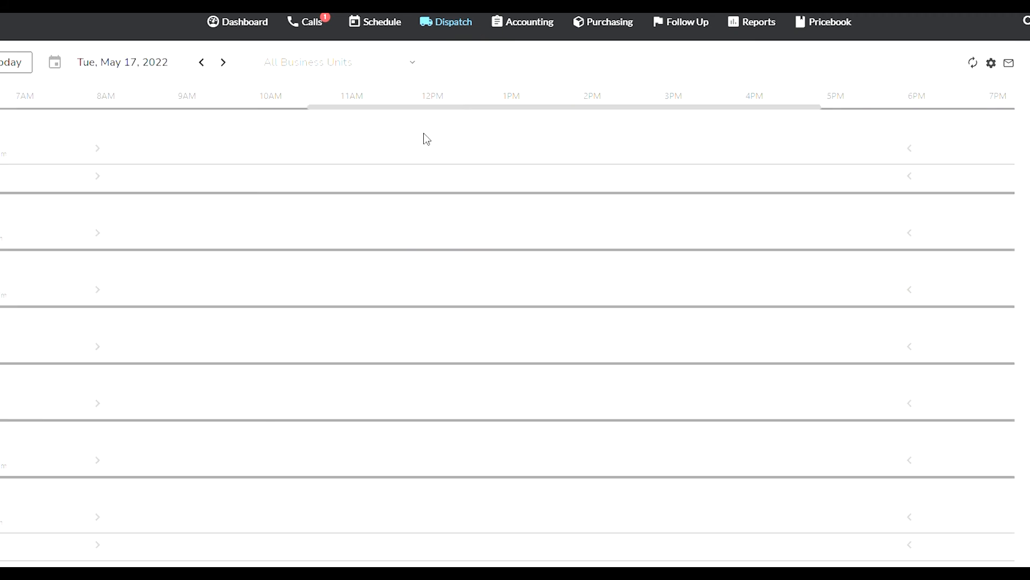
mouse_move(430, 168)
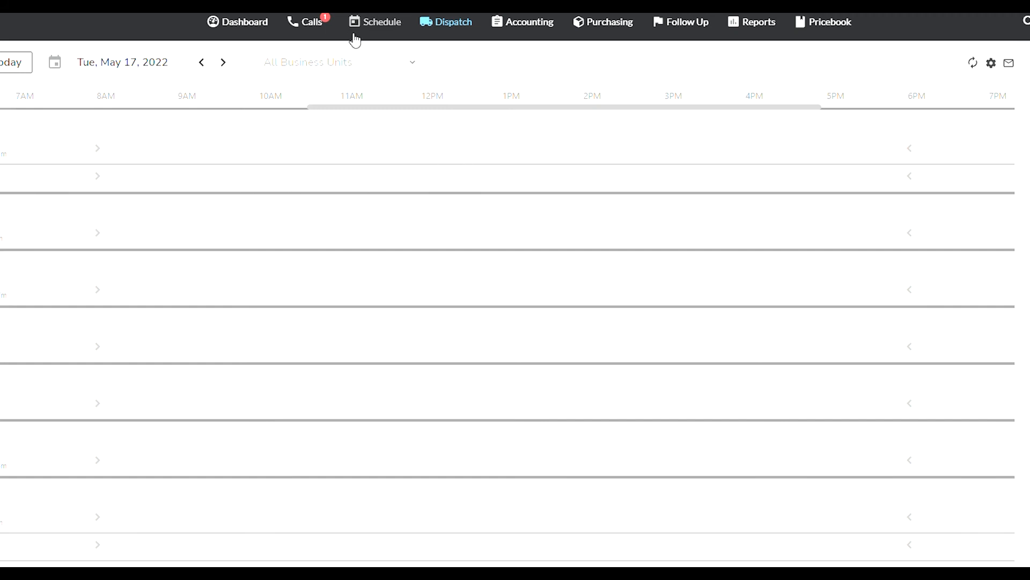
Open Job search and type 'ac re' into the Job summary filter
left_click(381, 22)
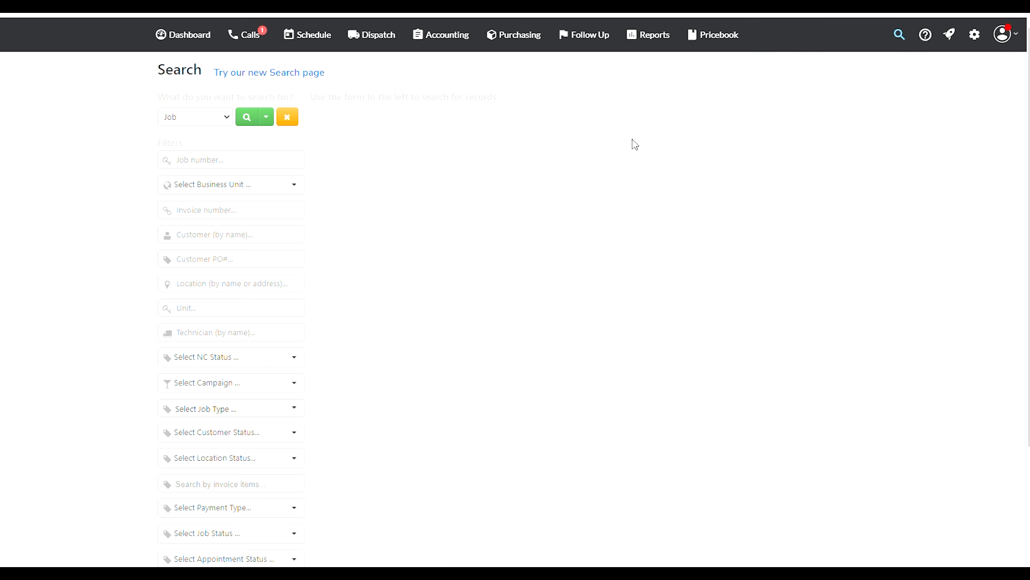
mouse_move(899, 35)
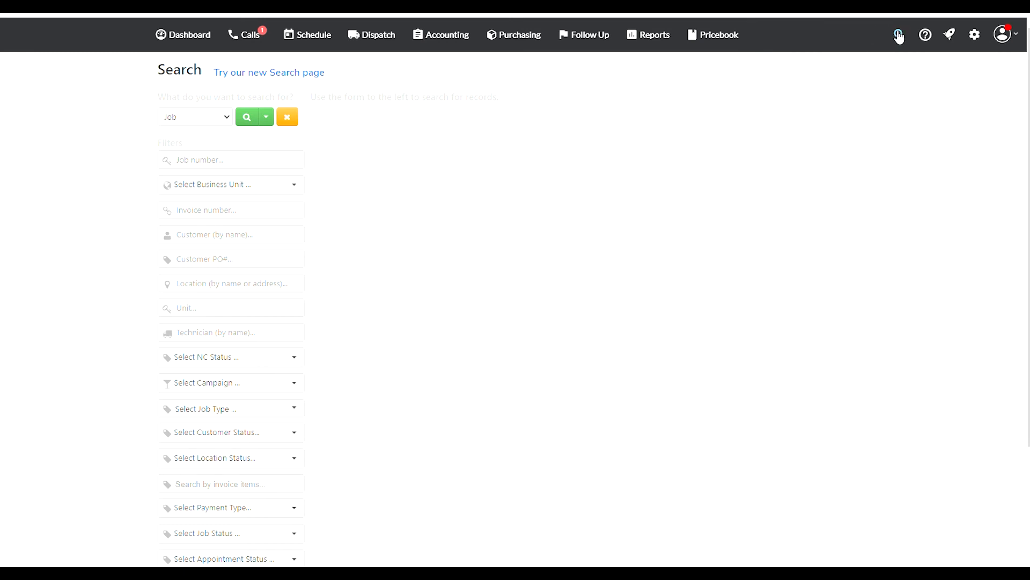
mouse_move(303, 77)
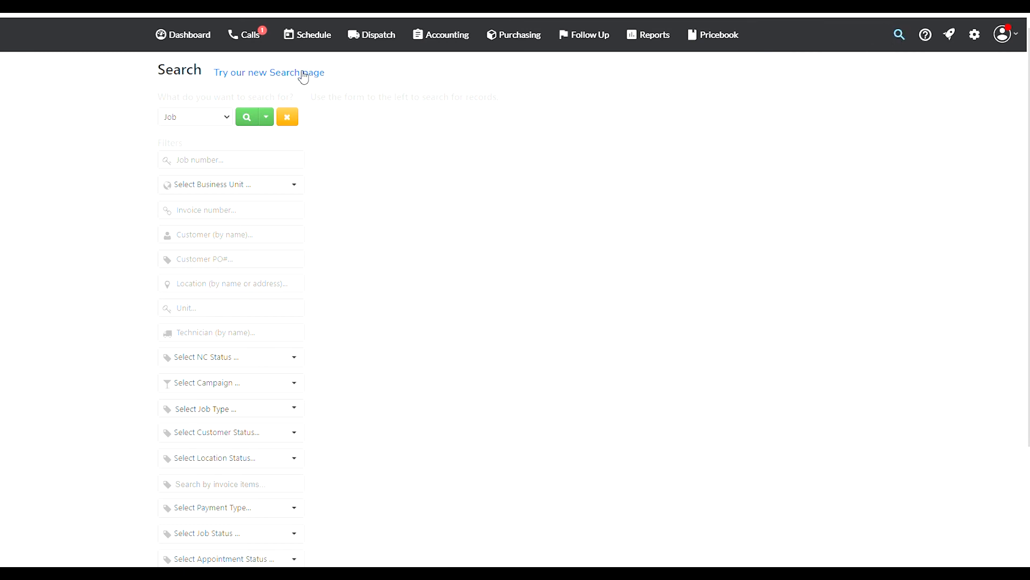
mouse_move(213, 136)
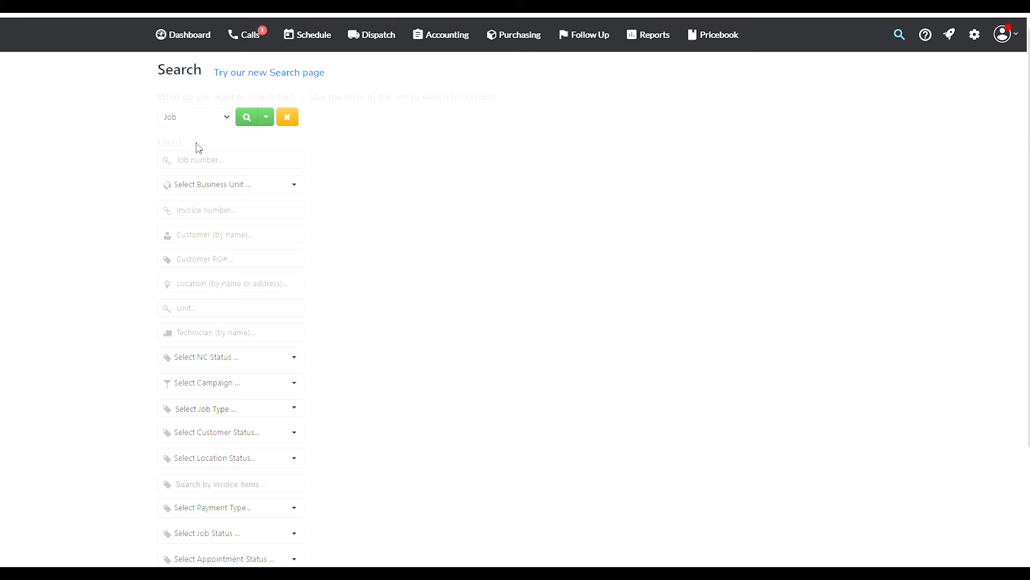
mouse_move(211, 162)
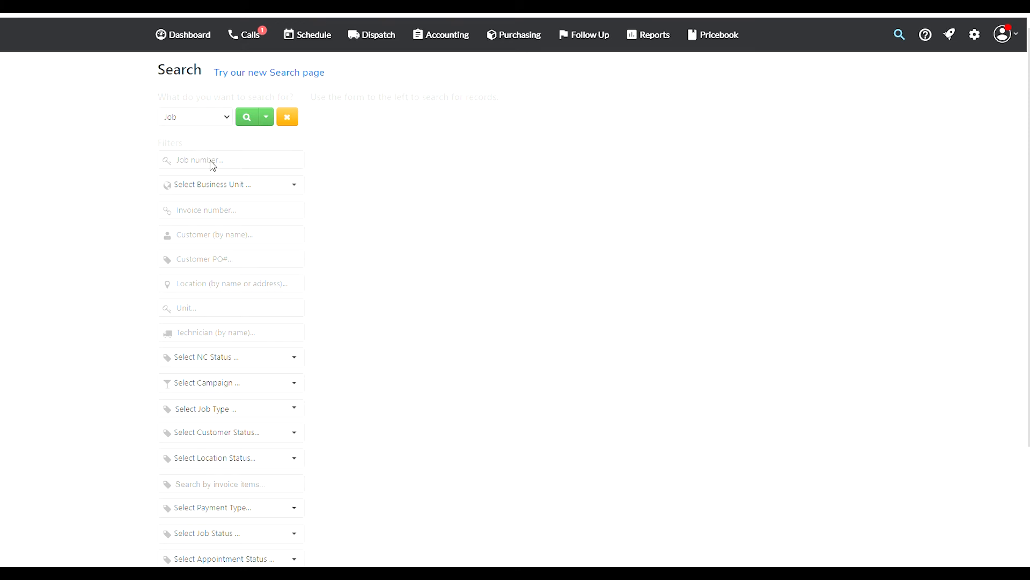
mouse_move(416, 234)
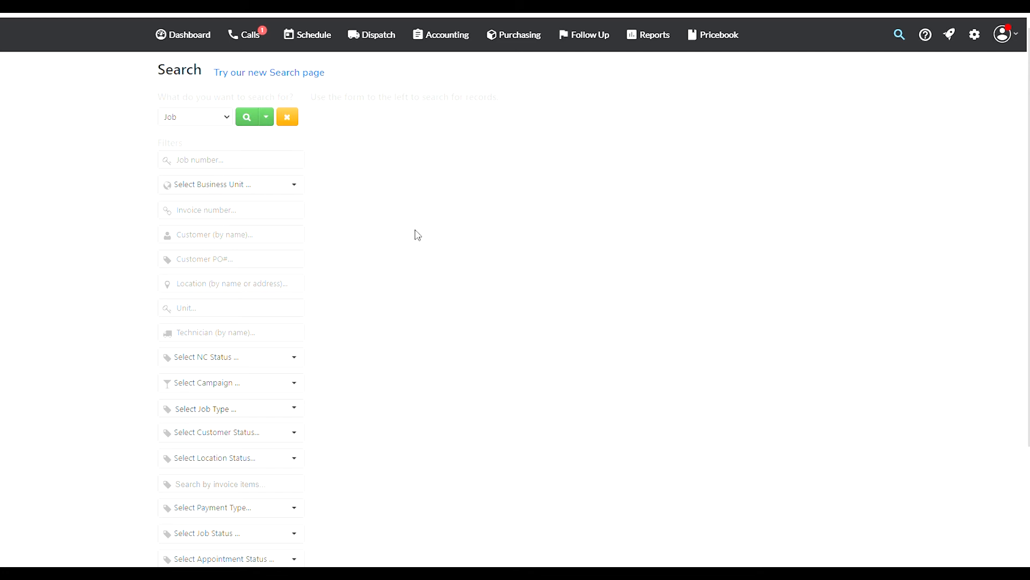
mouse_move(341, 175)
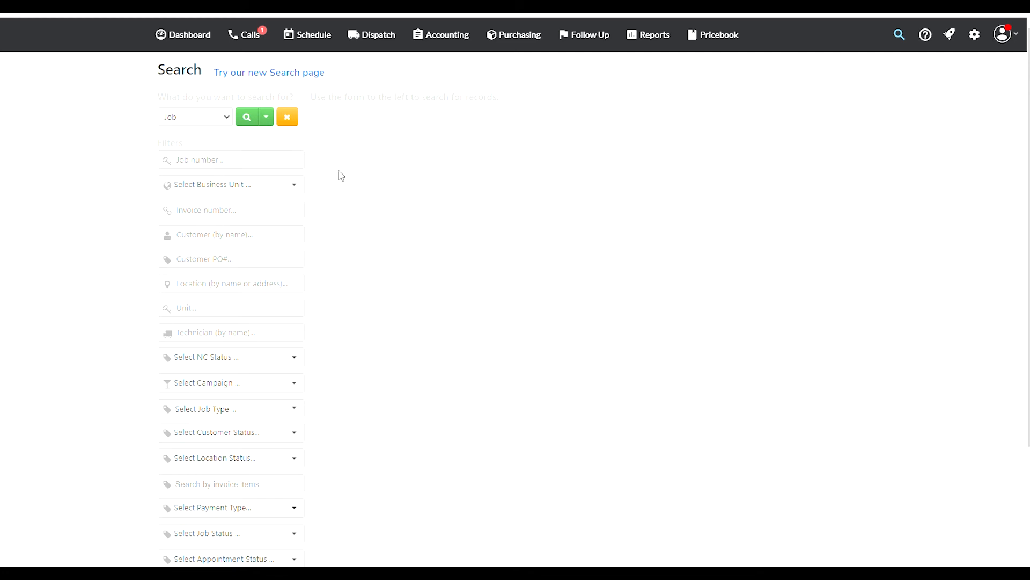
mouse_move(319, 163)
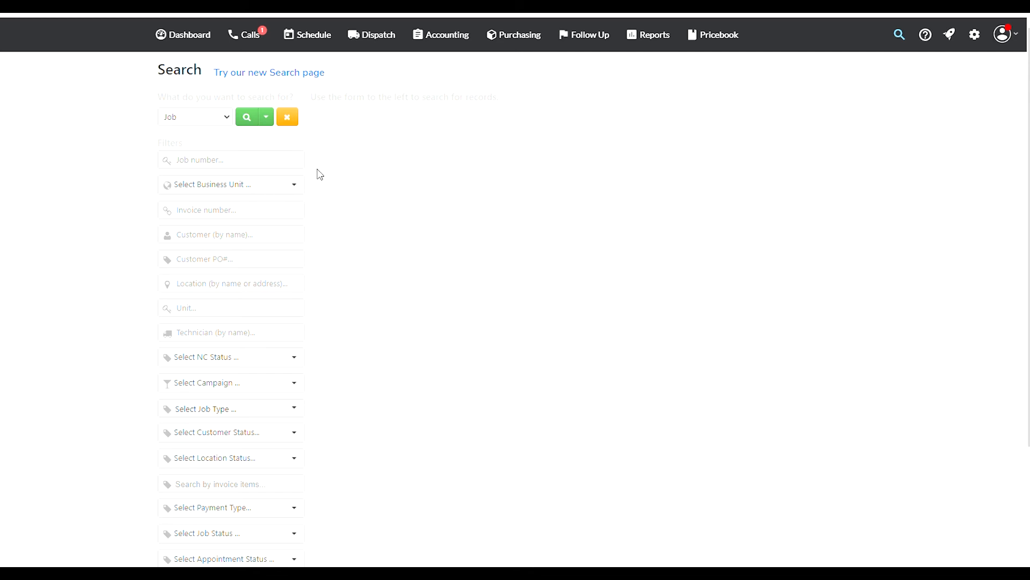
mouse_move(443, 225)
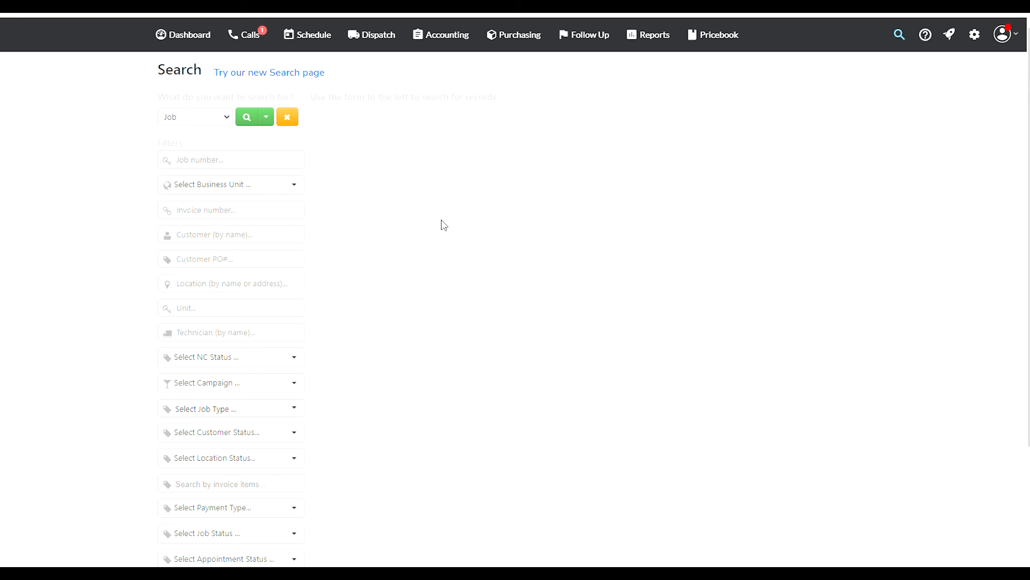
scroll("down", 3)
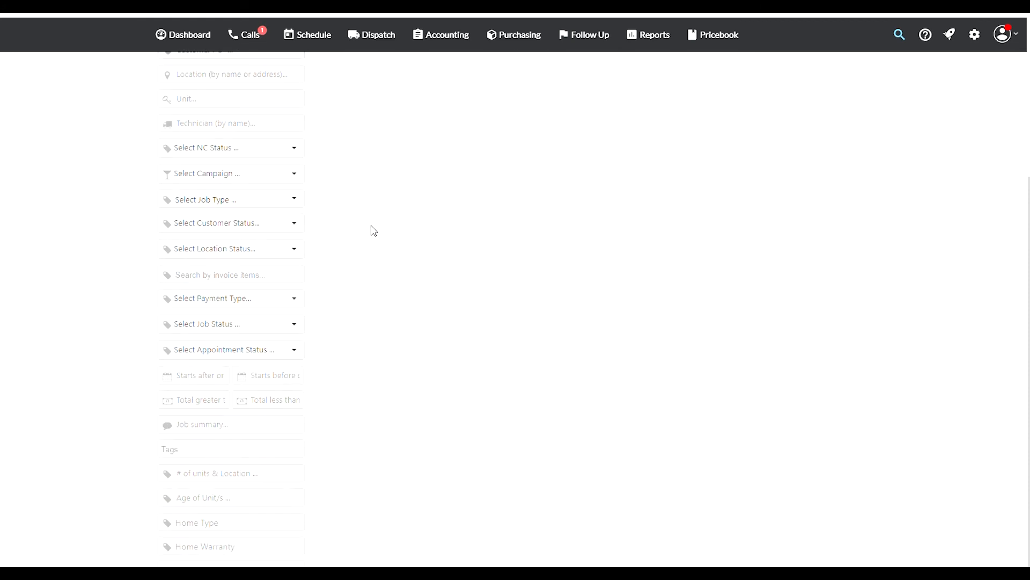
mouse_move(245, 392)
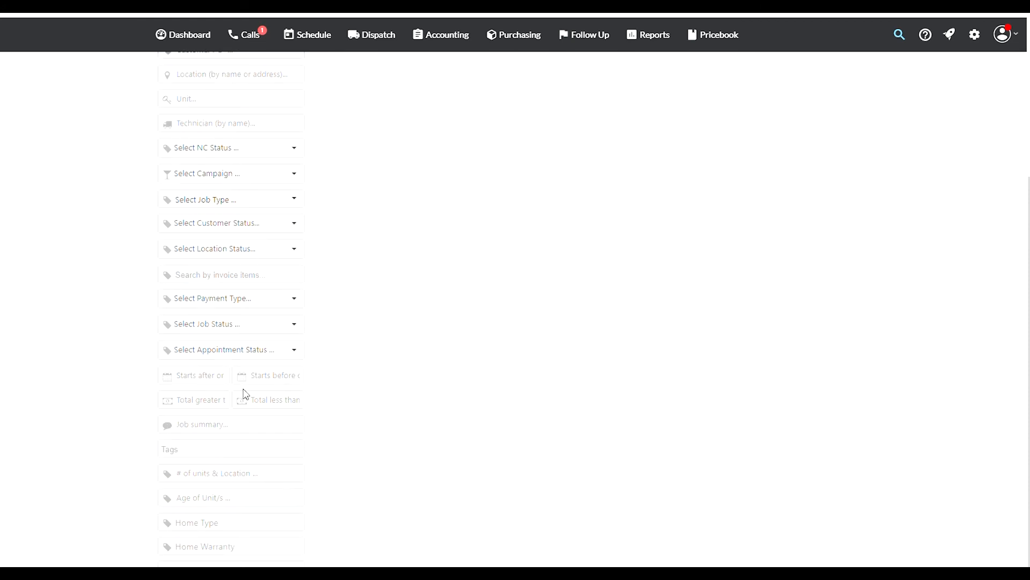
left_click(230, 424)
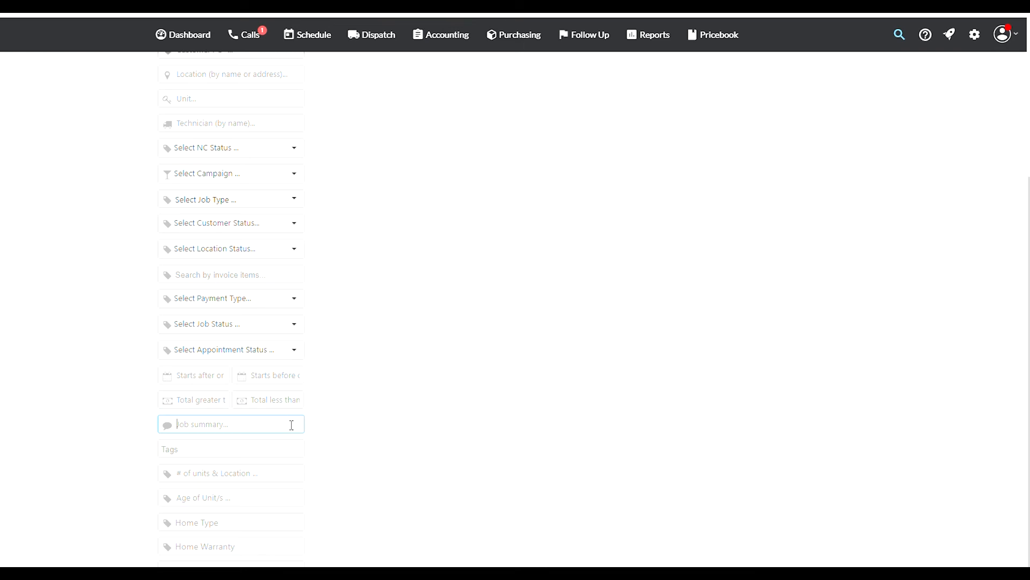
type("ac re")
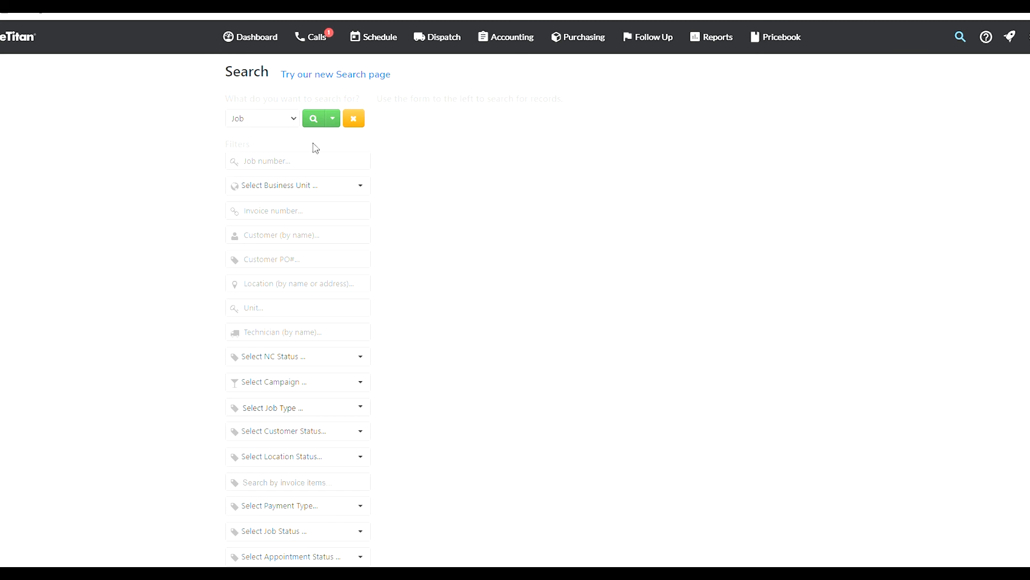
Change the search record type to Customer and check the Active status filter options
left_click(262, 118)
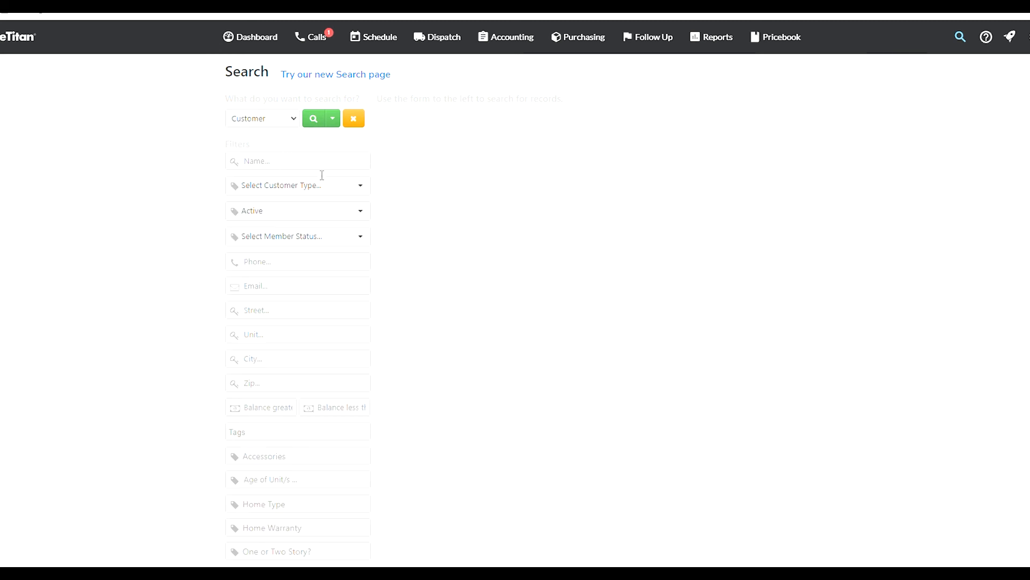
left_click(297, 161)
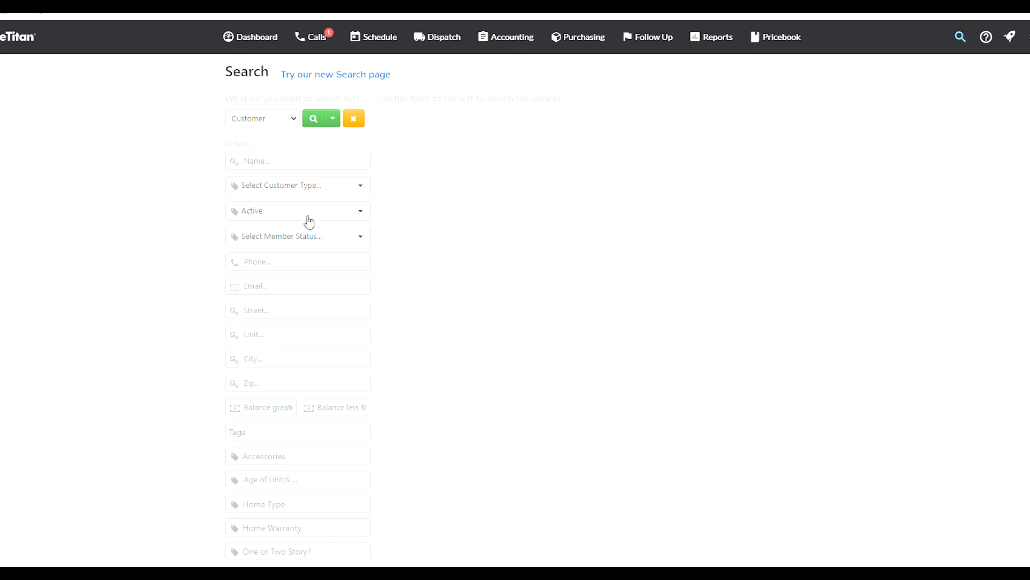
left_click(297, 210)
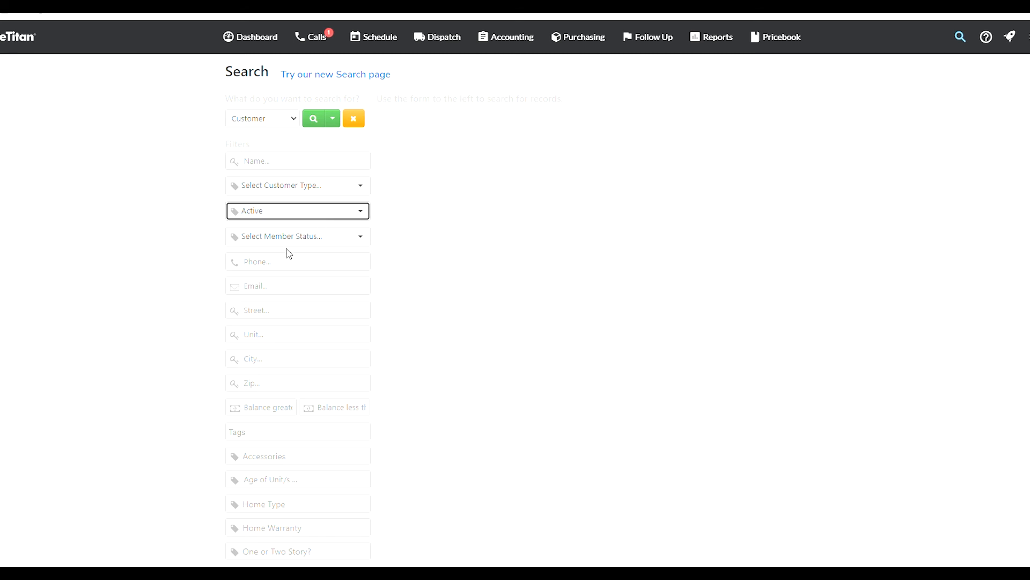
mouse_move(312, 237)
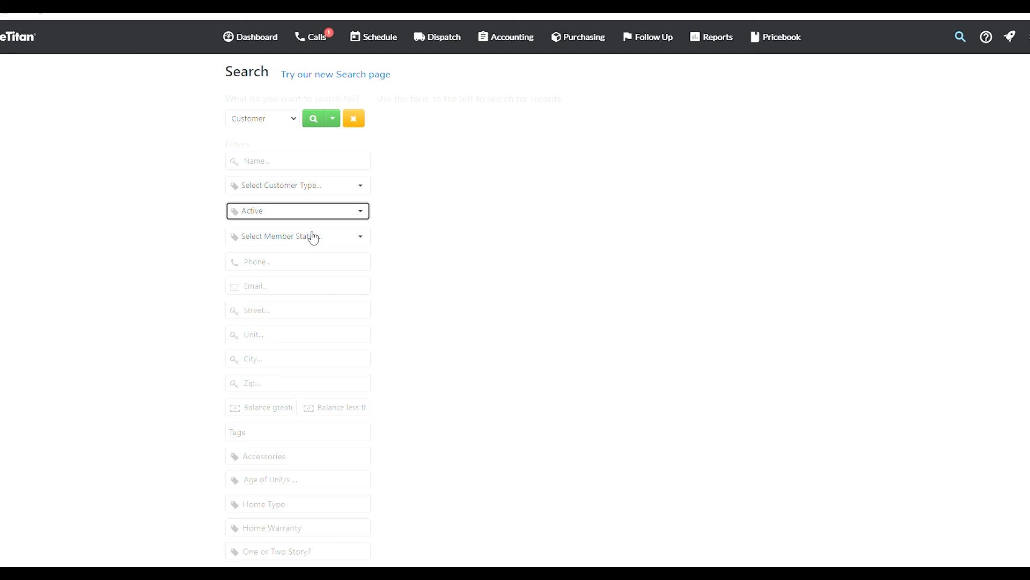
mouse_move(497, 242)
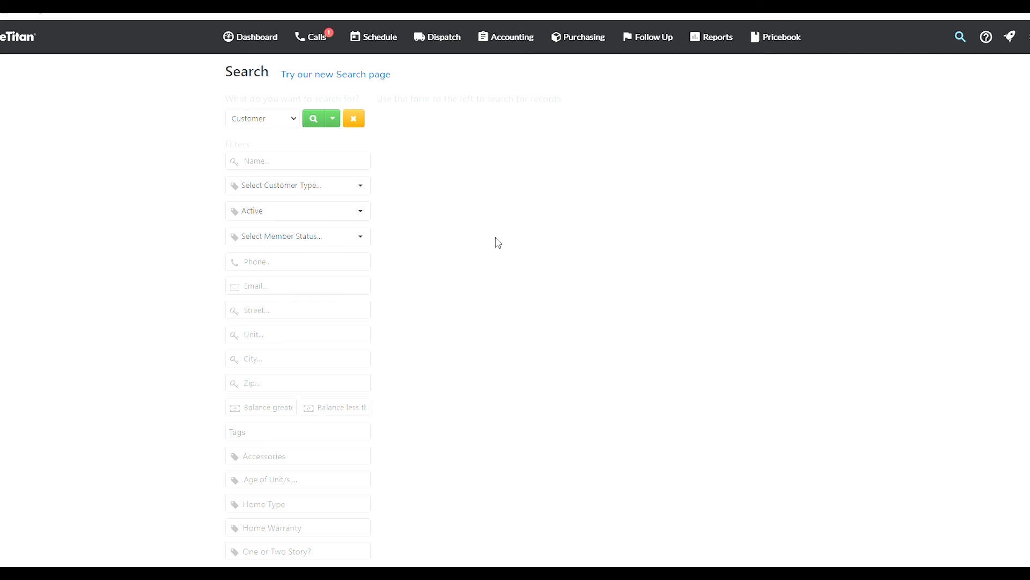
mouse_move(403, 295)
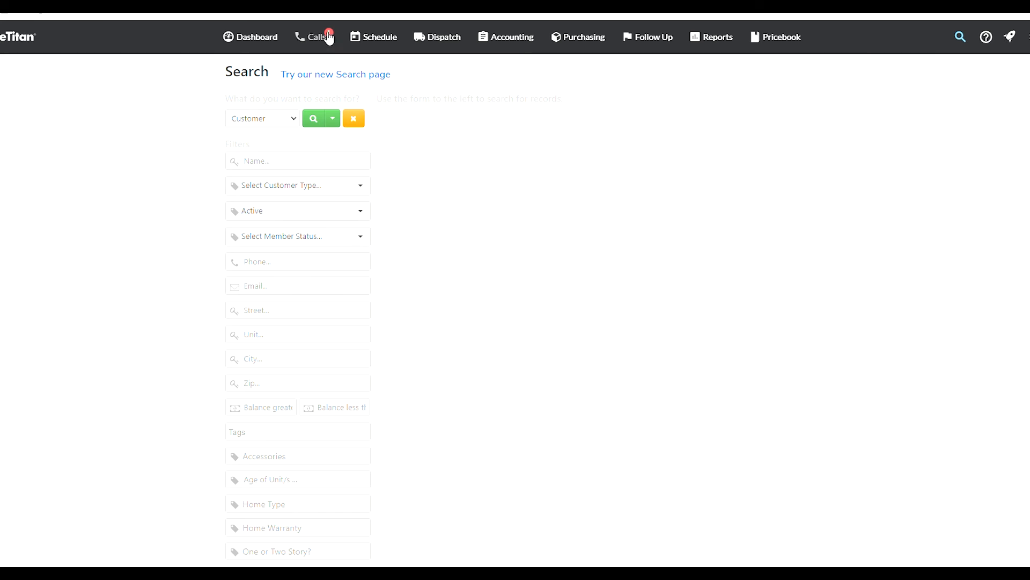
left_click(320, 37)
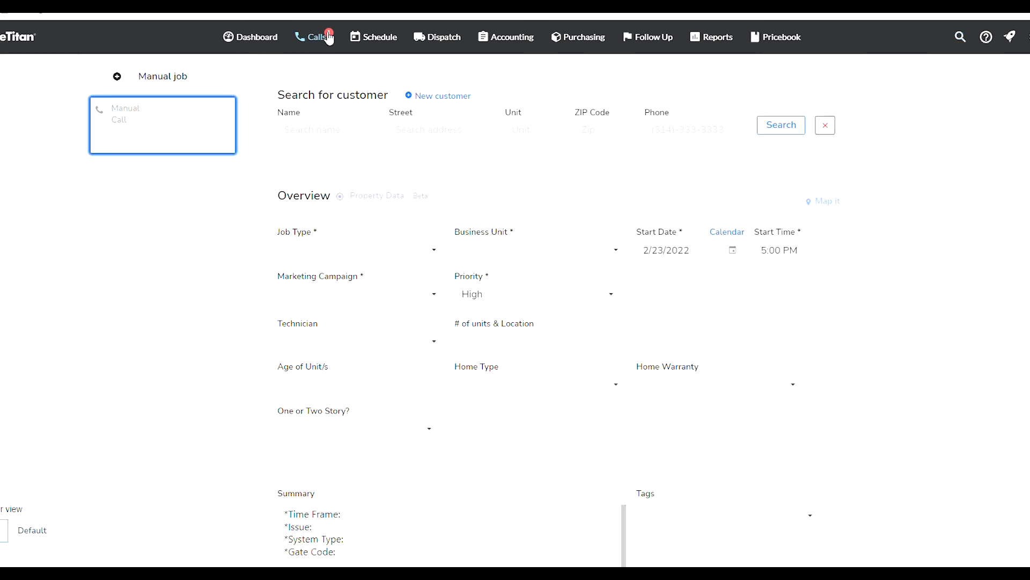
mouse_move(350, 132)
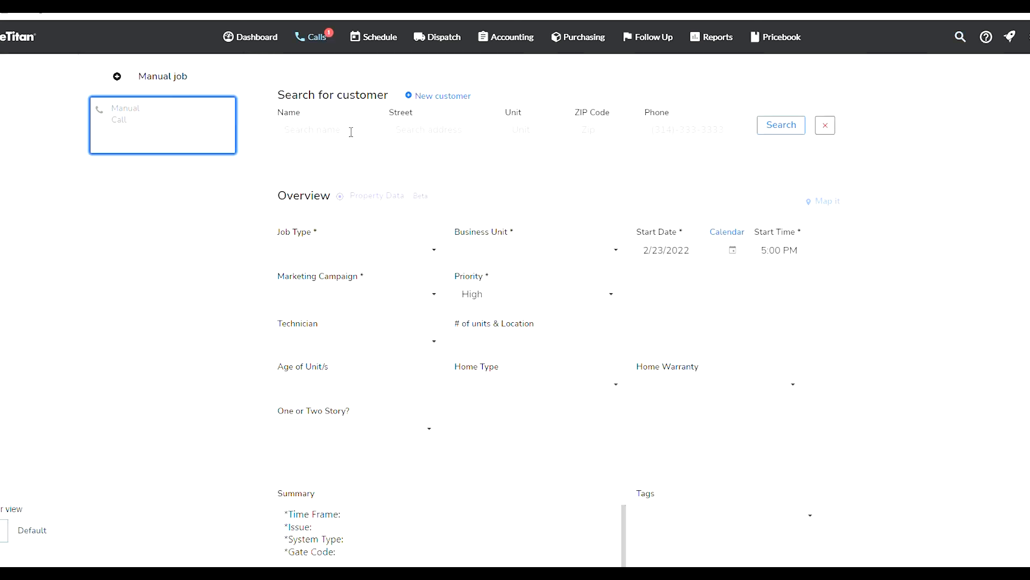
left_click(328, 129)
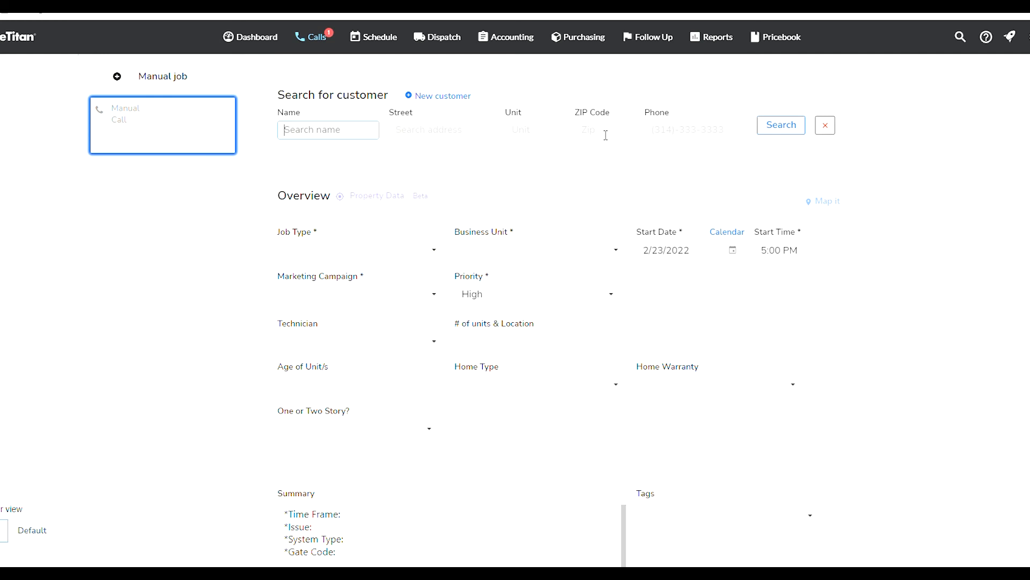
mouse_move(936, 38)
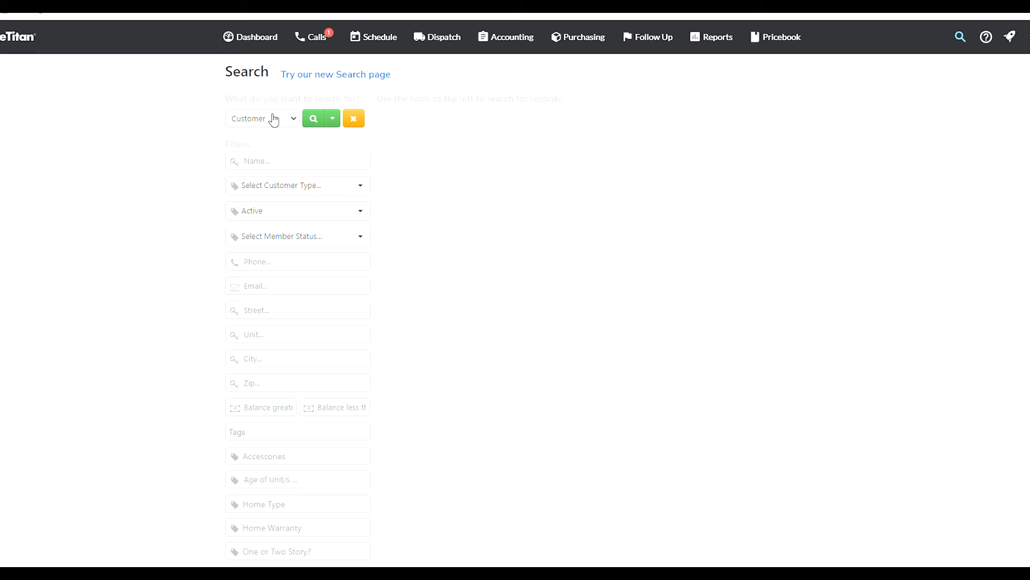
mouse_move(272, 121)
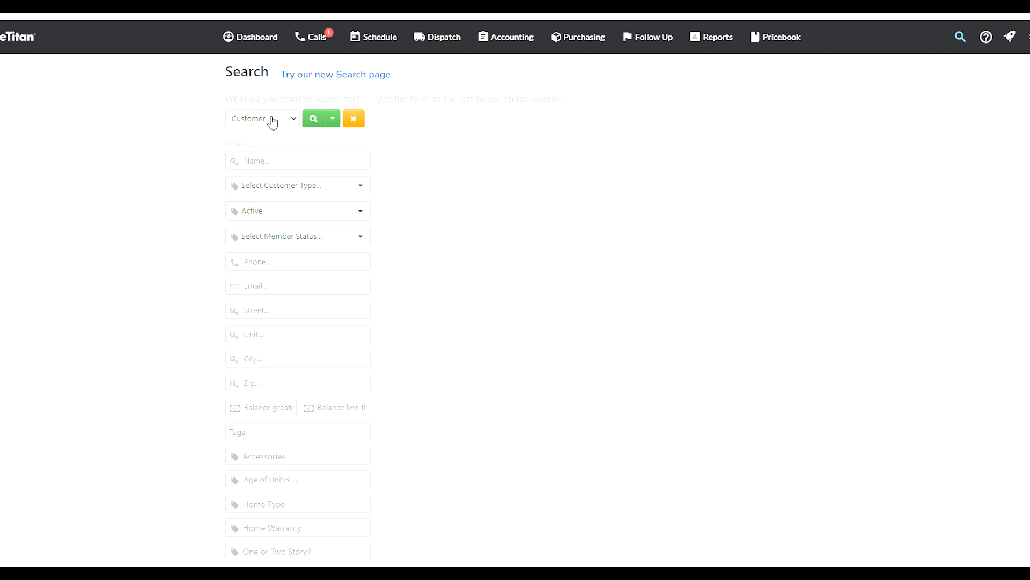
mouse_move(528, 284)
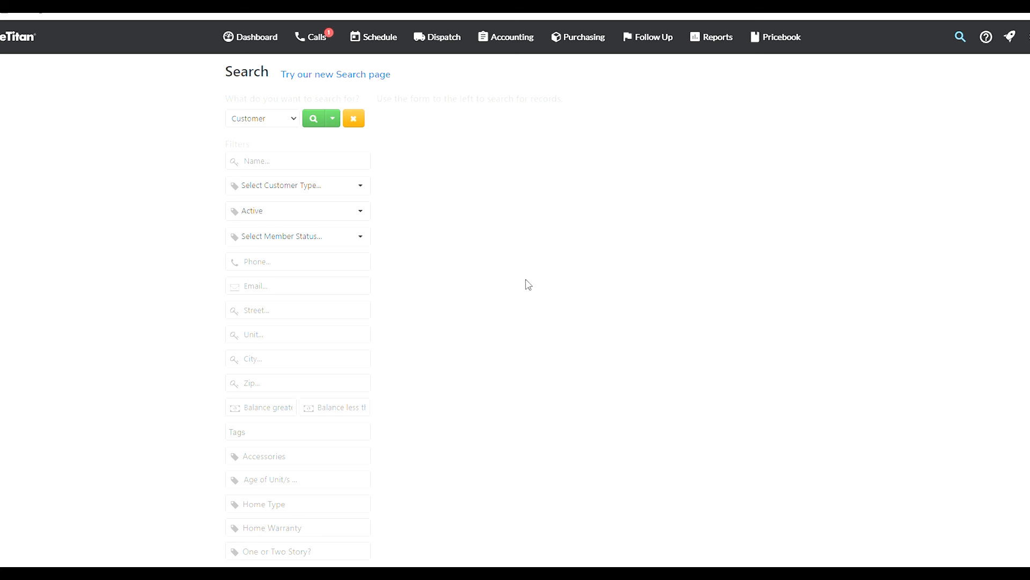
mouse_move(414, 168)
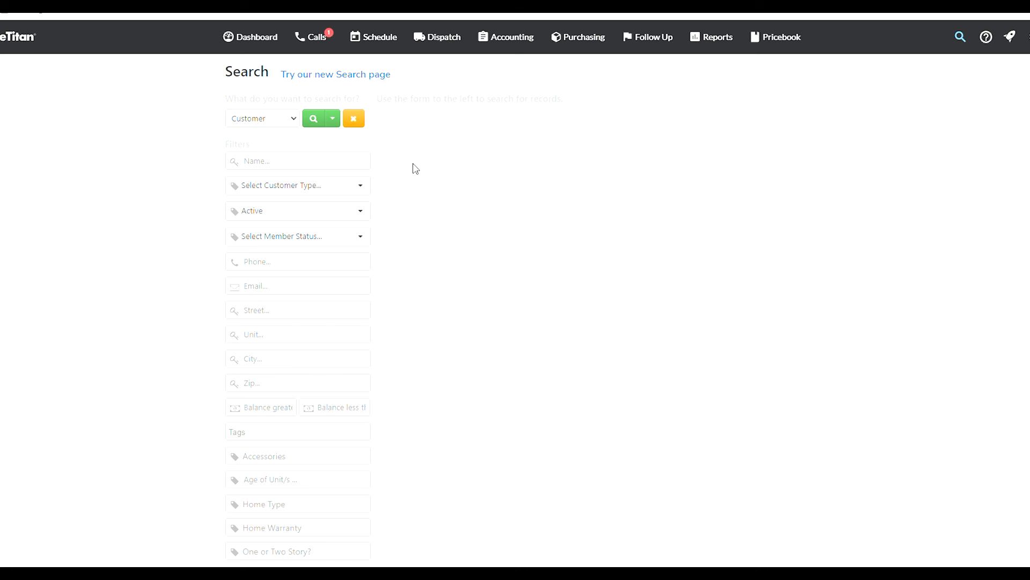
Run the active-customer search and scroll through the 72 results with addresses and balances
left_click(261, 406)
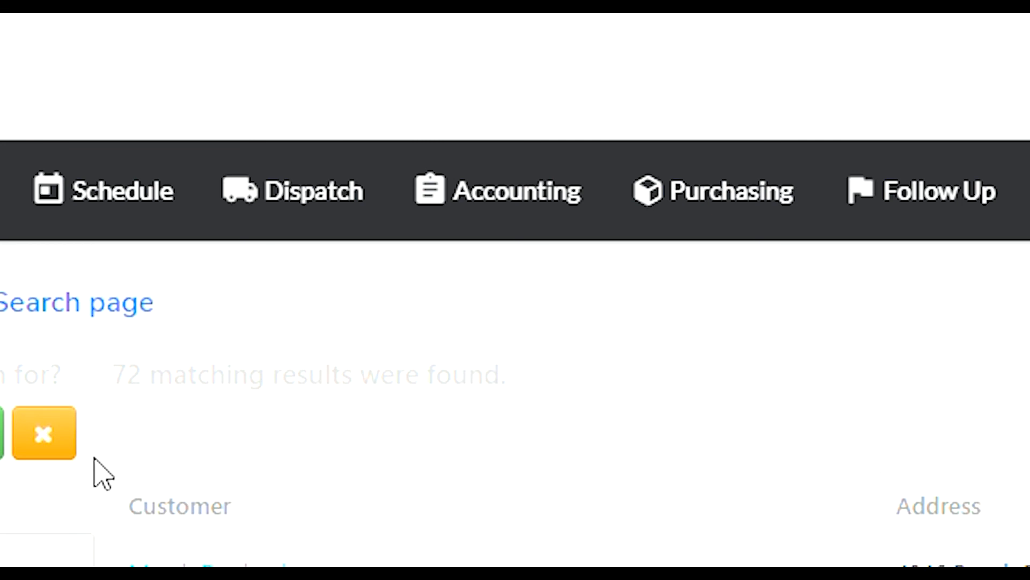
mouse_move(529, 423)
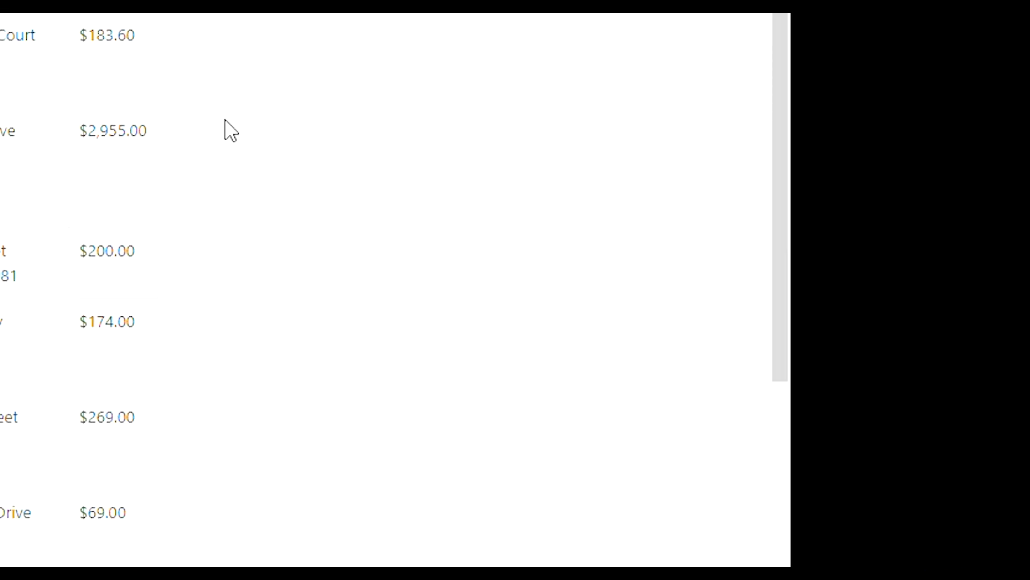
scroll("down", 3)
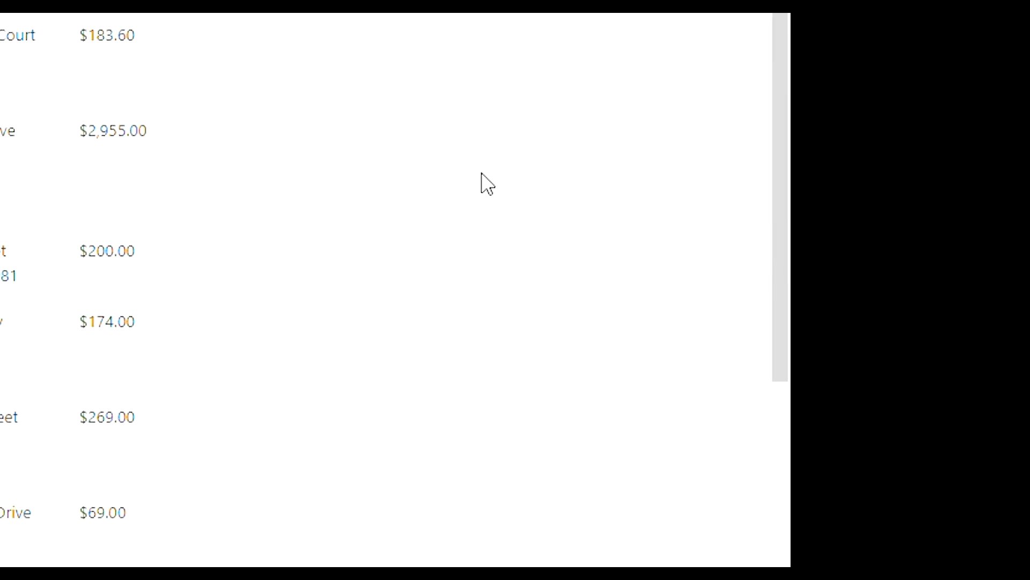
mouse_move(464, 194)
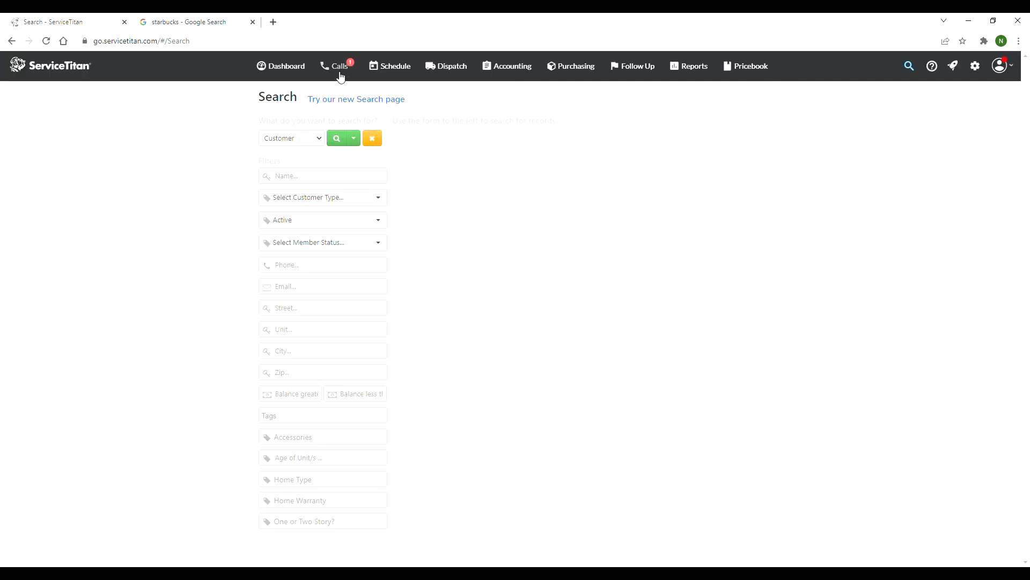
Open a customer's record and scroll through its estimates, 35 jobs, calls and invoices
left_click(337, 65)
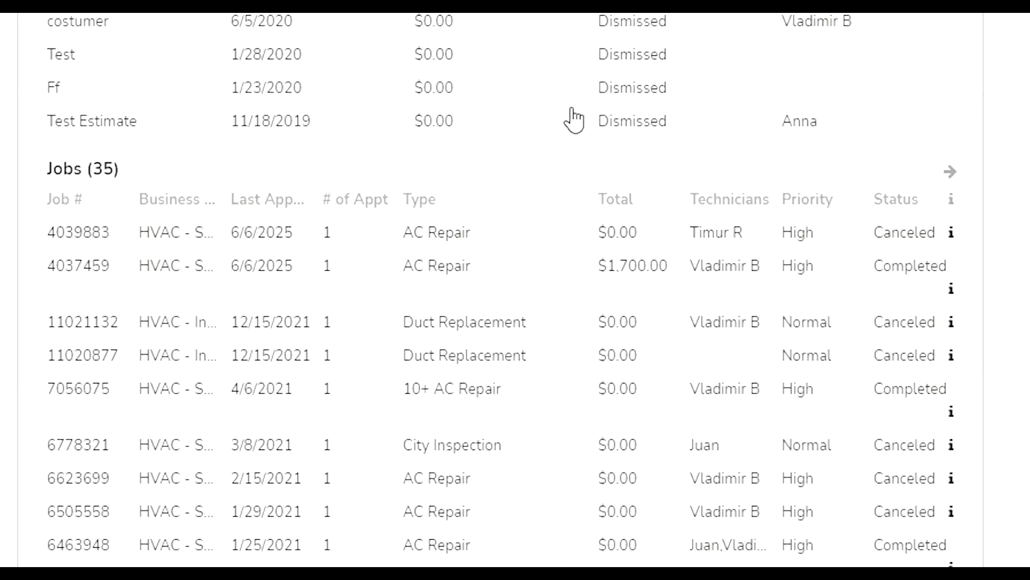
scroll("down", 3)
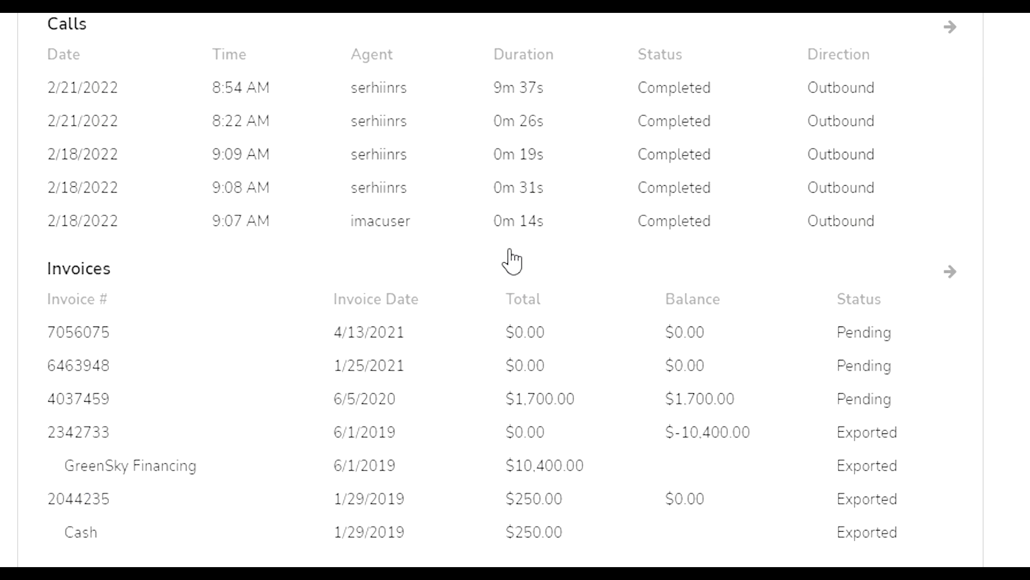